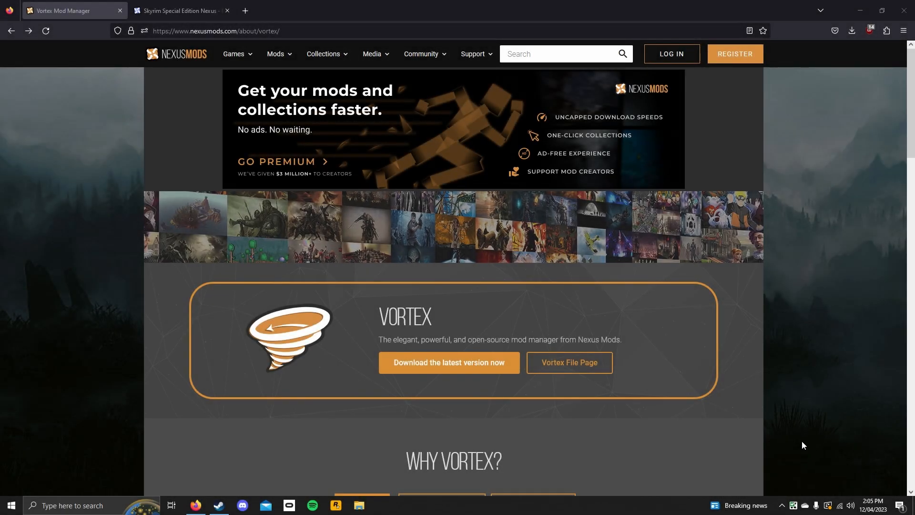
pyautogui.moveTo(777, 367)
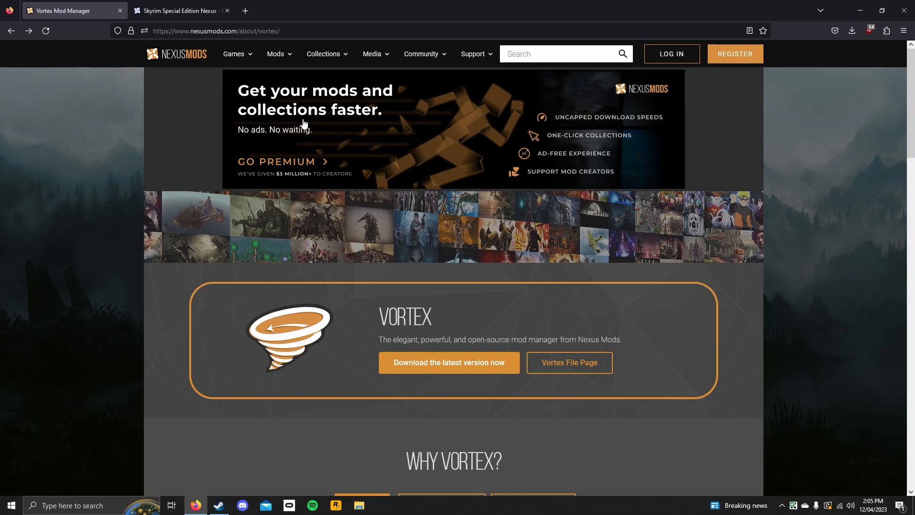
# - Open the Vortex mod's Files tab and manually download the main file, reaching the .NET 6.0+ notice
pyautogui.click(181, 11)
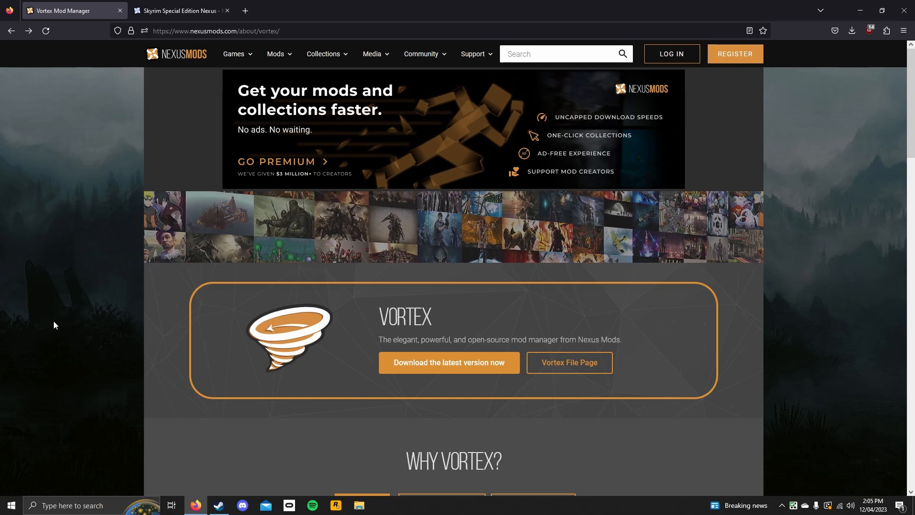
pyautogui.scroll(-3)
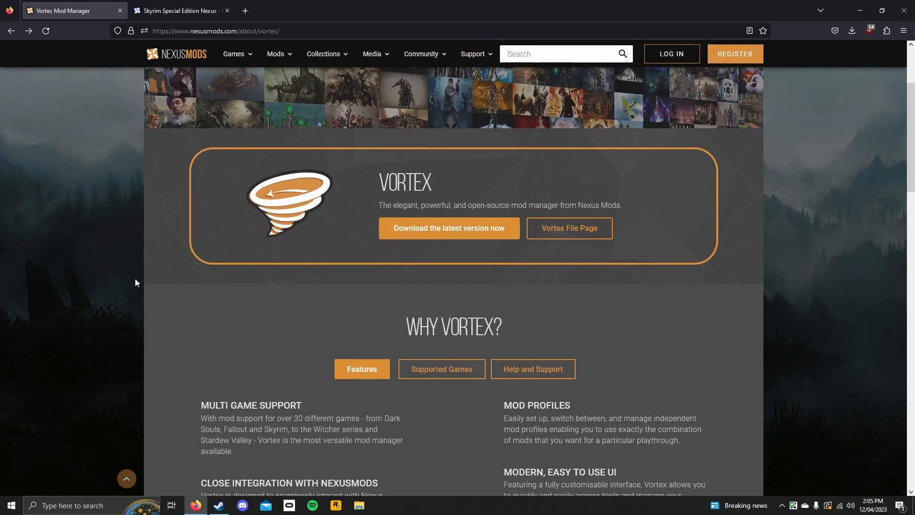
pyautogui.scroll(3)
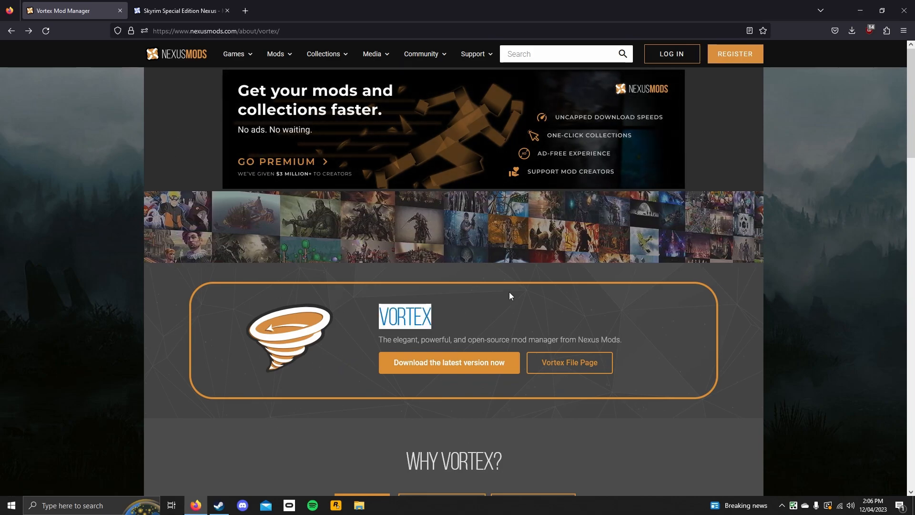
pyautogui.click(569, 362)
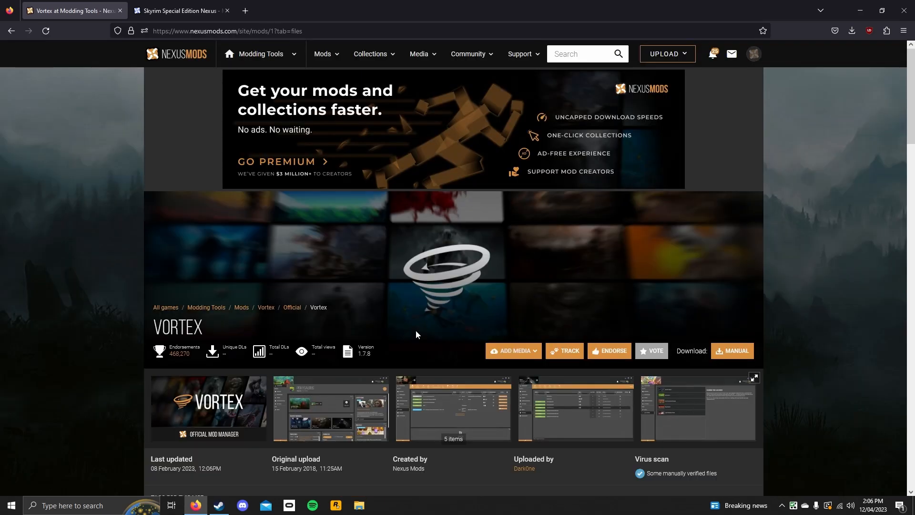
pyautogui.scroll(-3)
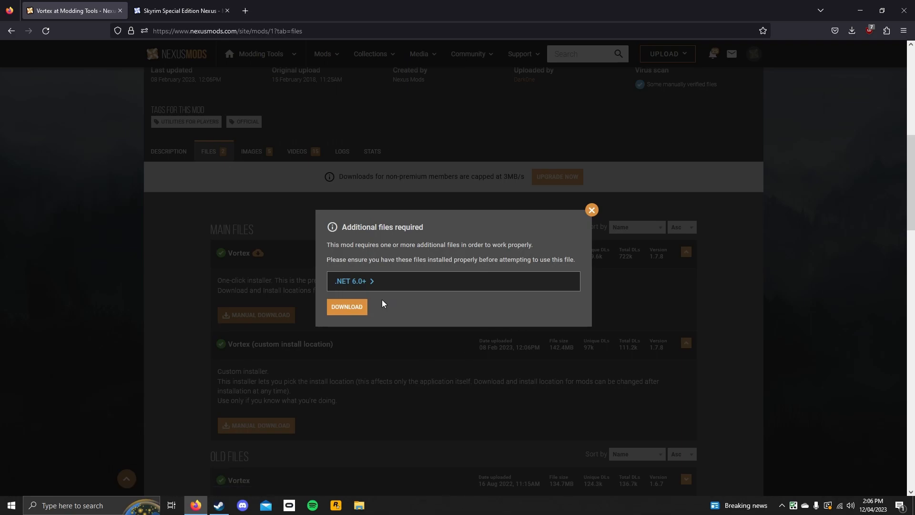
pyautogui.moveTo(372, 286)
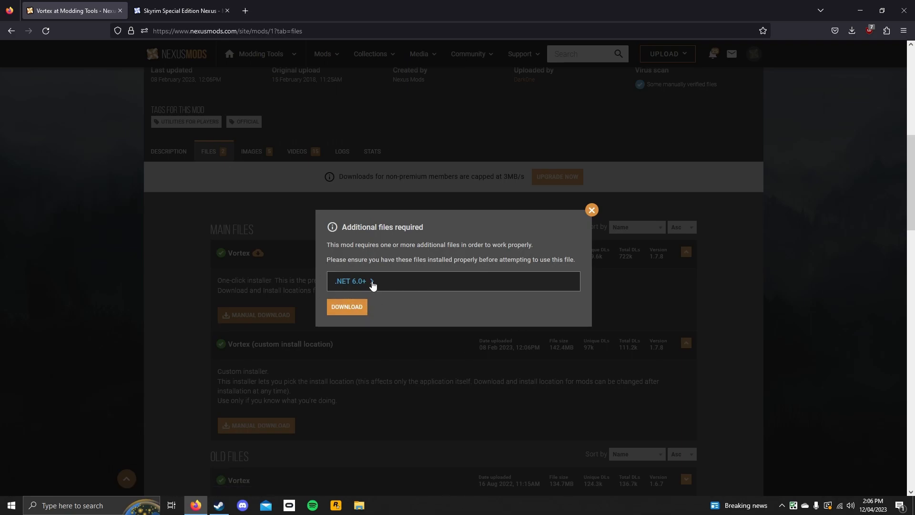
pyautogui.moveTo(351, 280)
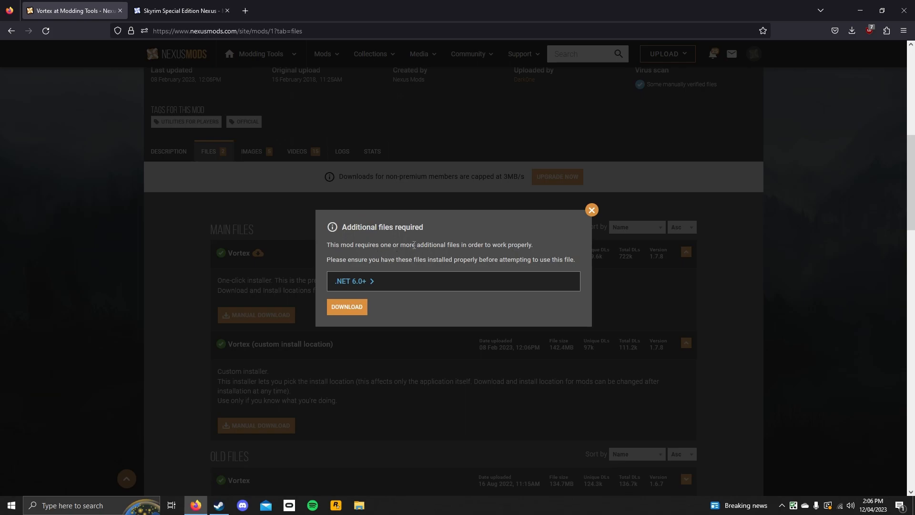
pyautogui.doubleClick(400, 227)
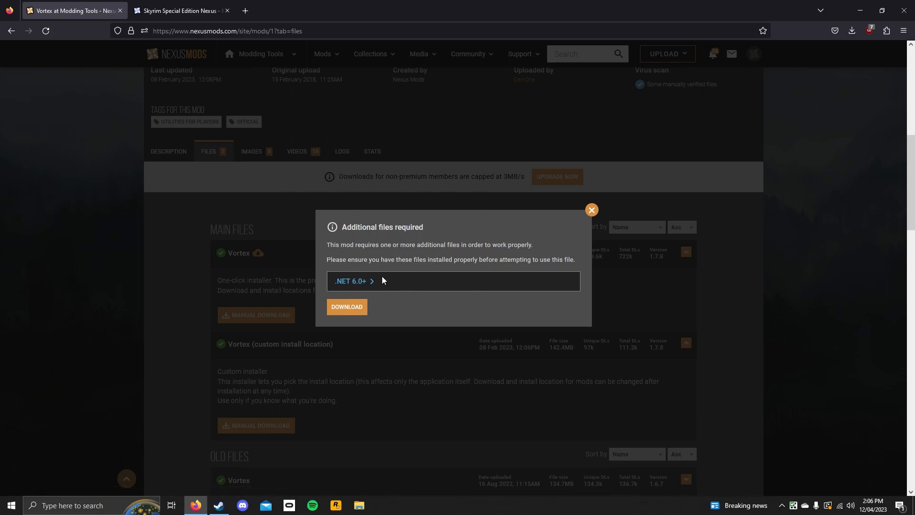
# - Continue past the .NET notice and start the slow download of the Vortex installer
pyautogui.click(346, 306)
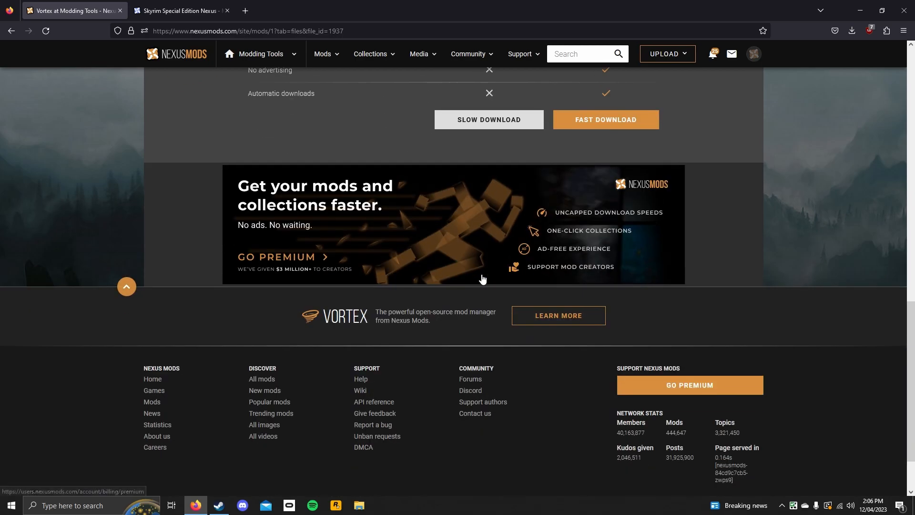
pyautogui.scroll(3)
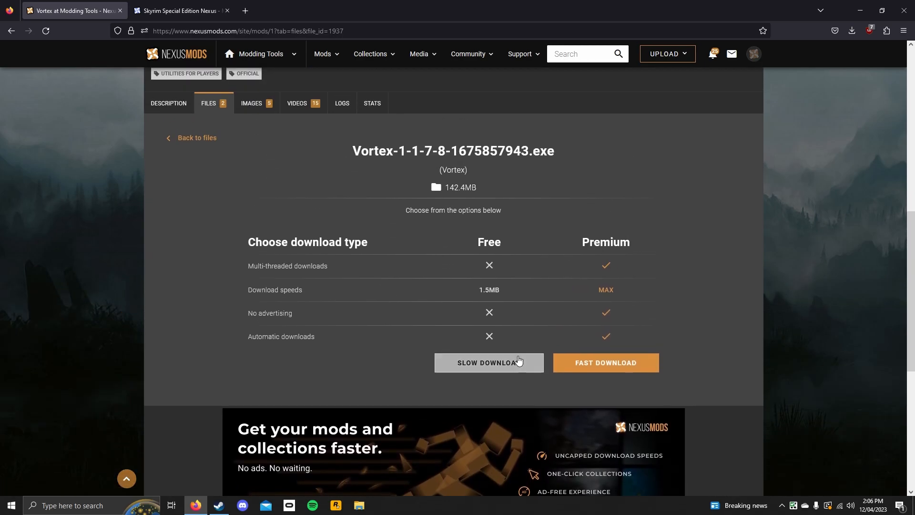
pyautogui.click(488, 362)
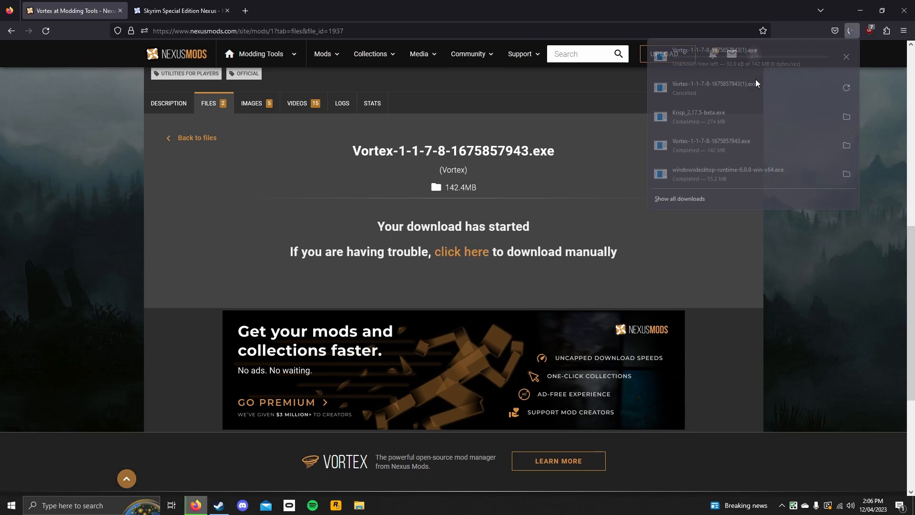
# - Cancel the duplicate download and run the earlier Vortex-1-1-7-8-1675857943.exe installer
pyautogui.click(845, 87)
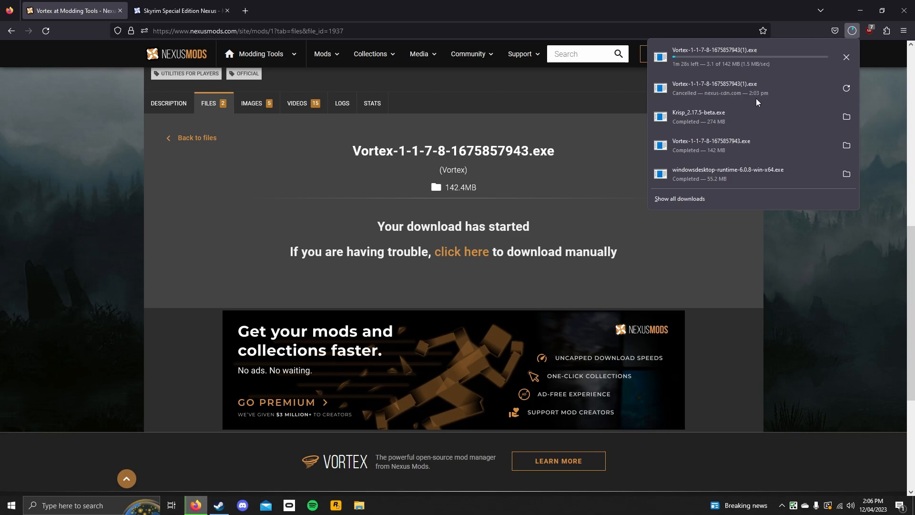
pyautogui.click(845, 57)
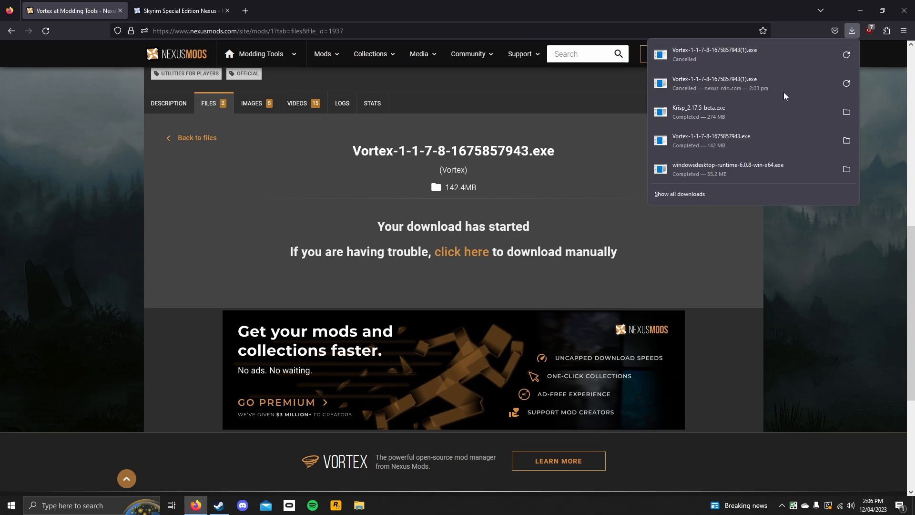
pyautogui.moveTo(753, 141)
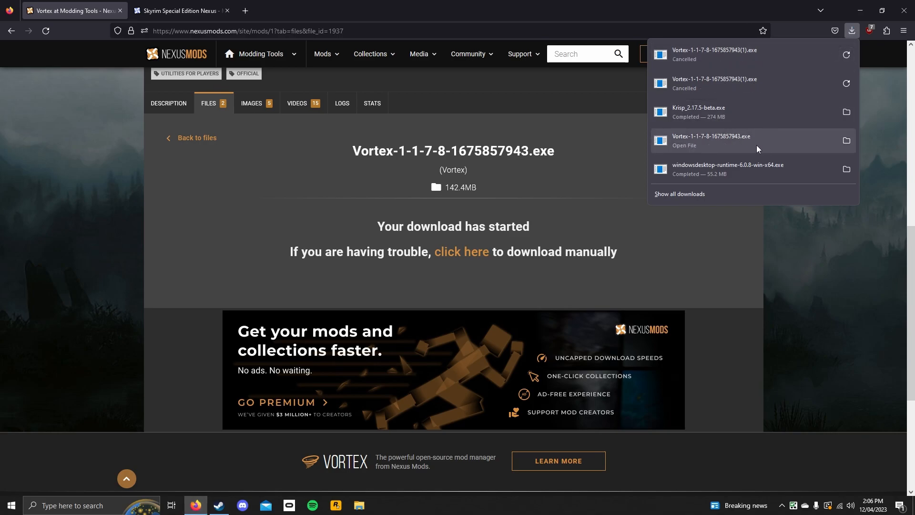
pyautogui.click(706, 145)
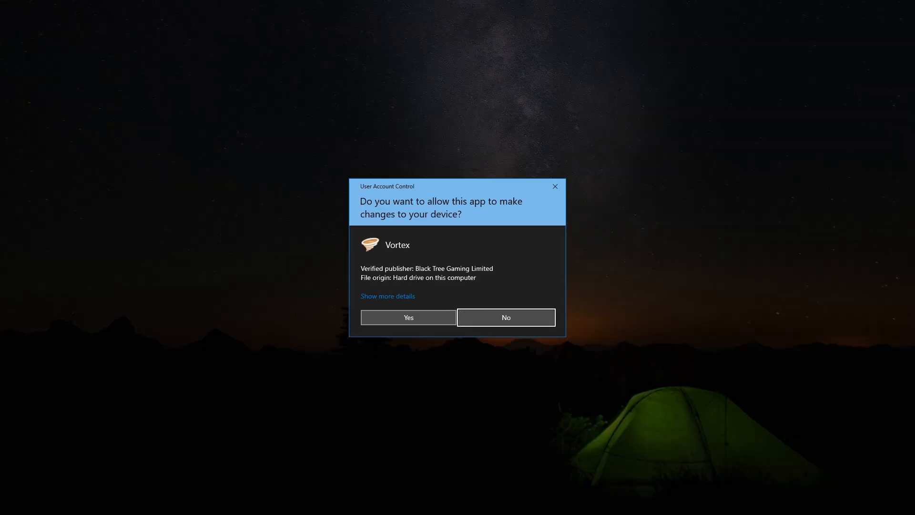
# - Approve the User Account Control prompt for the Vortex installer with Yes
pyautogui.click(408, 317)
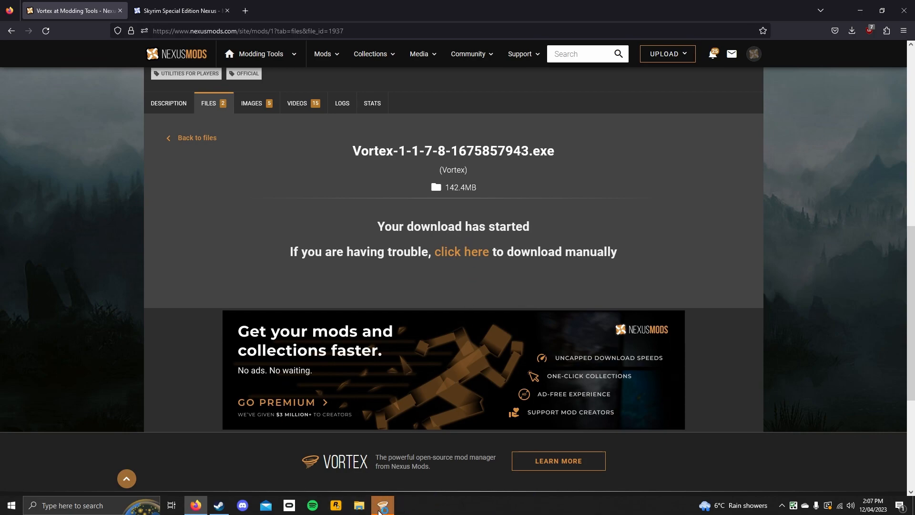
# - Bring Vortex forward and review the diagnostics and missing Script Extender notifications
pyautogui.click(382, 505)
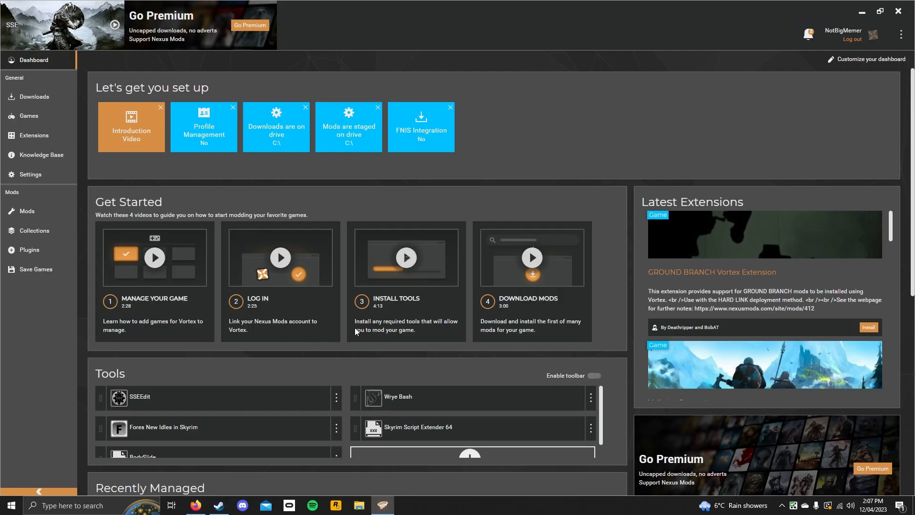
pyautogui.click(808, 33)
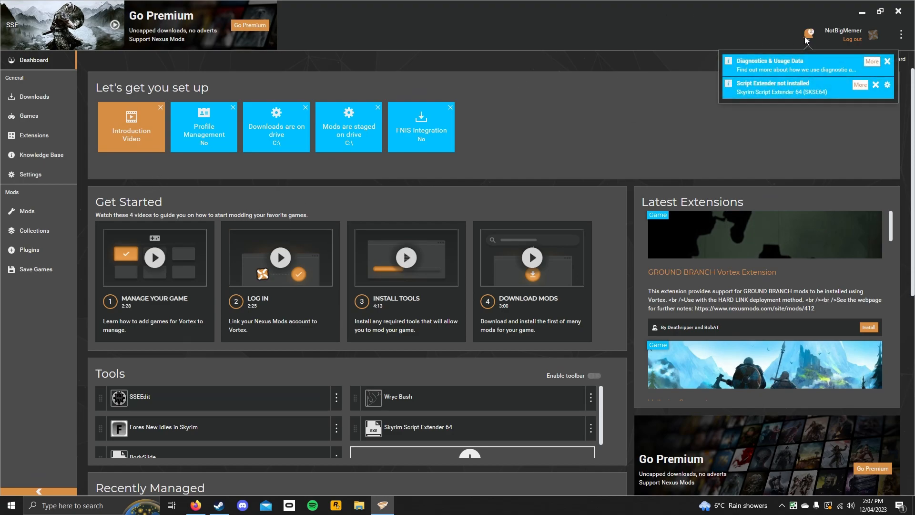
pyautogui.moveTo(685, 122)
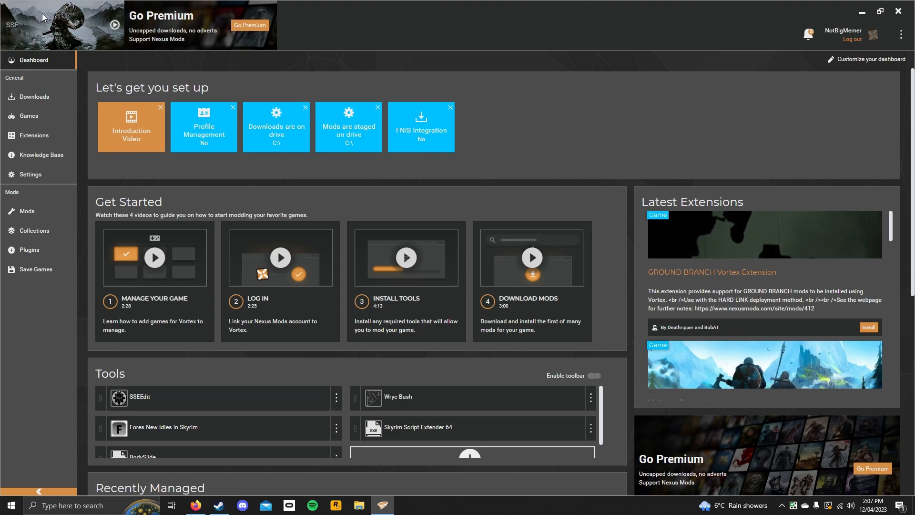
pyautogui.moveTo(26, 210)
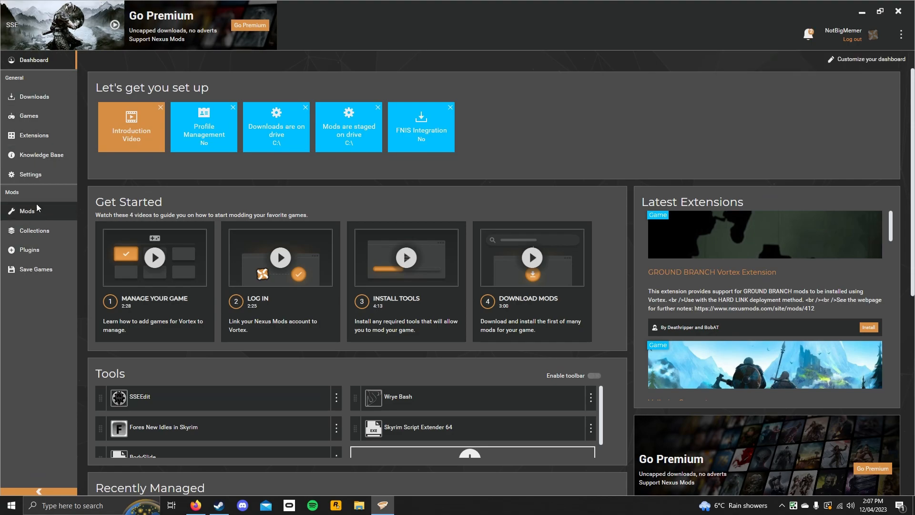
# - On the Games page, choose Stop Managing from the Skyrim Special Edition card menu
pyautogui.click(28, 115)
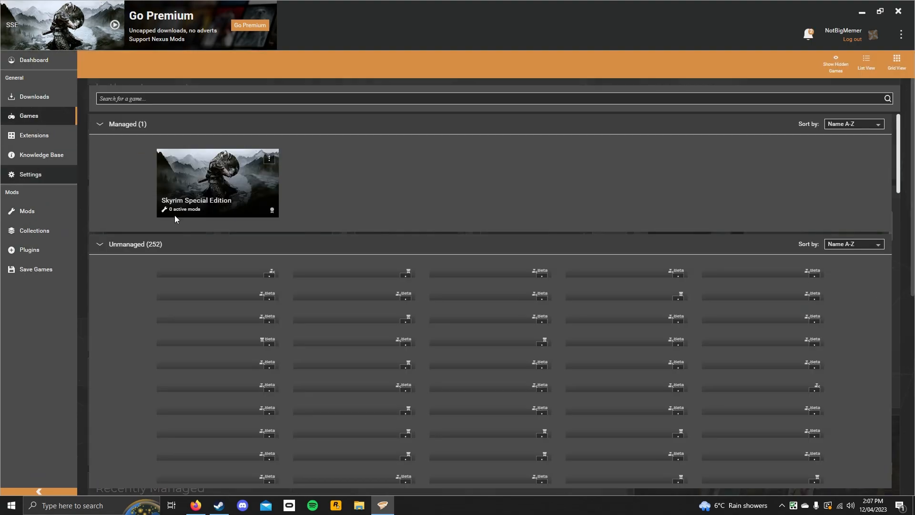
pyautogui.click(268, 158)
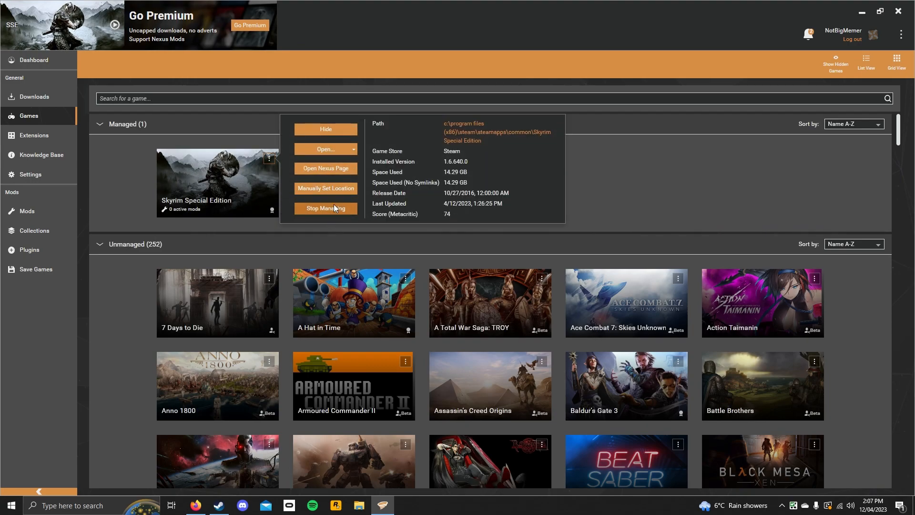
pyautogui.click(326, 208)
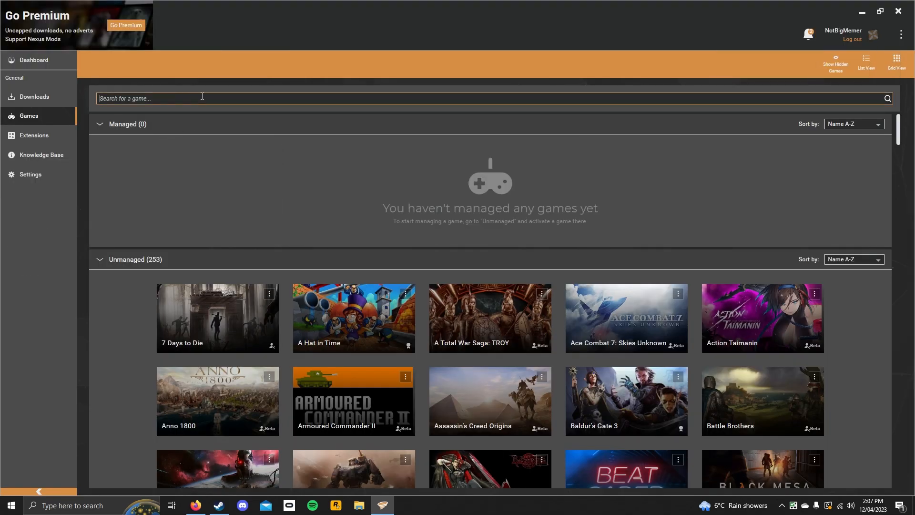
# - Filter the Games page by 'skyrim' to show Skyrim, Skyrim Special Edition and Skyrim VR
pyautogui.write('sky')
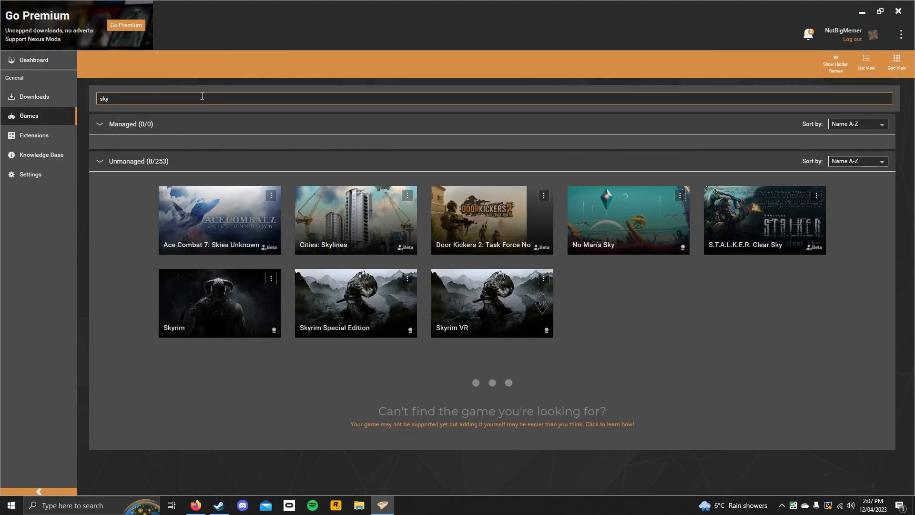
pyautogui.write('rim')
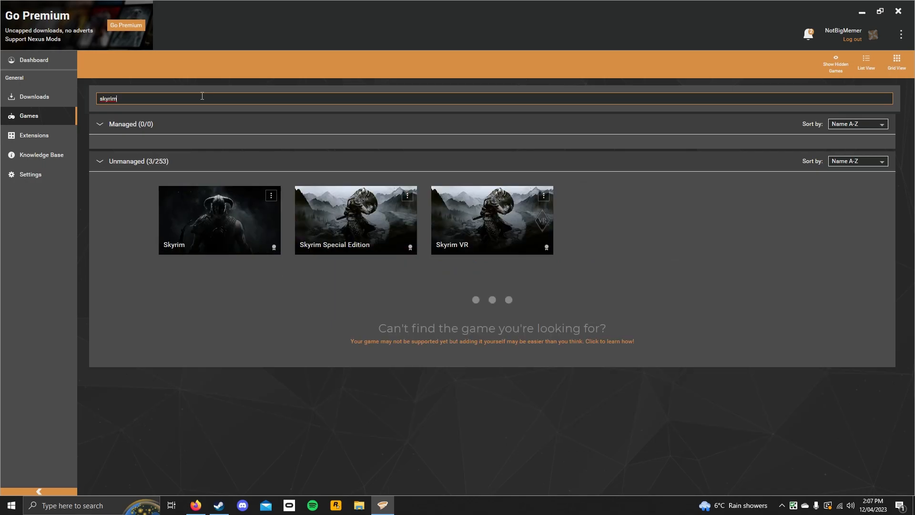
pyautogui.moveTo(216, 114)
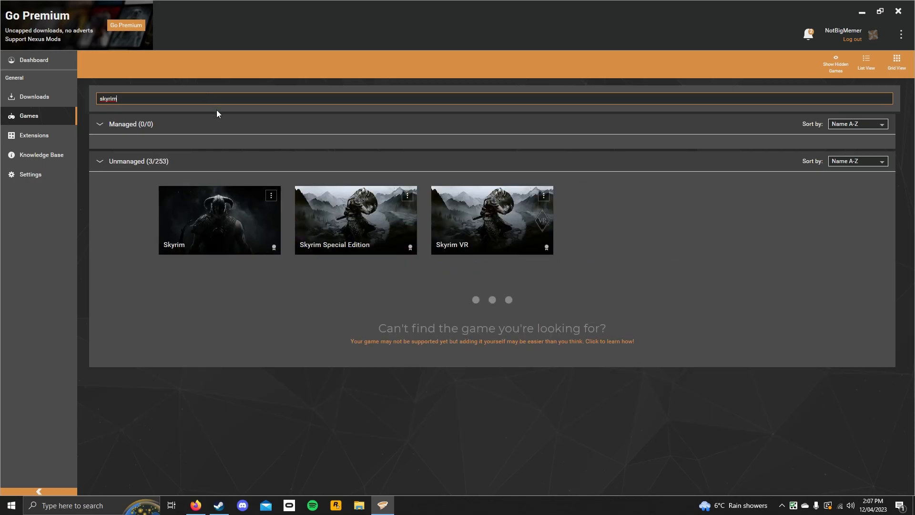
pyautogui.moveTo(385, 153)
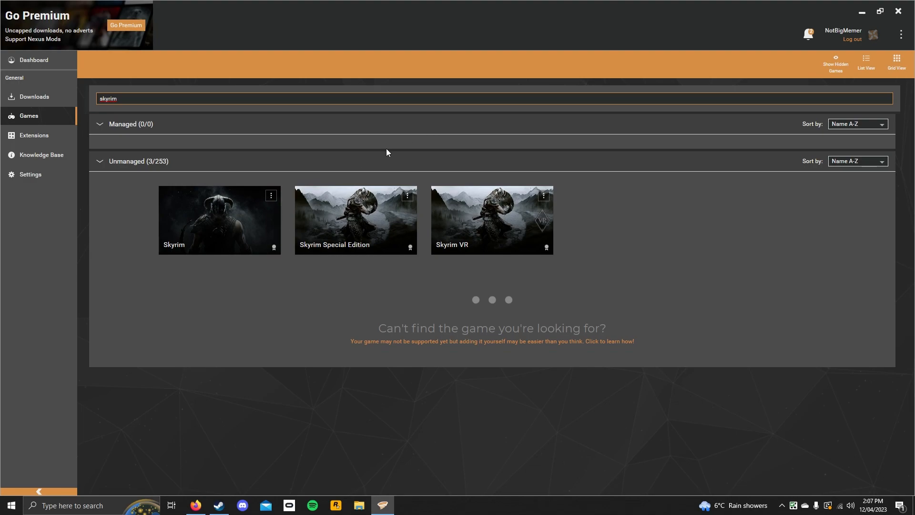
pyautogui.moveTo(358, 151)
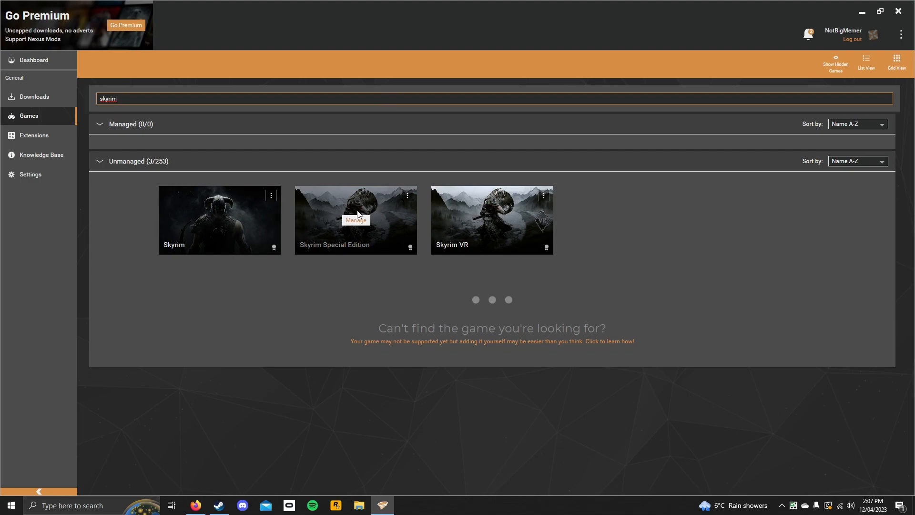
pyautogui.moveTo(354, 239)
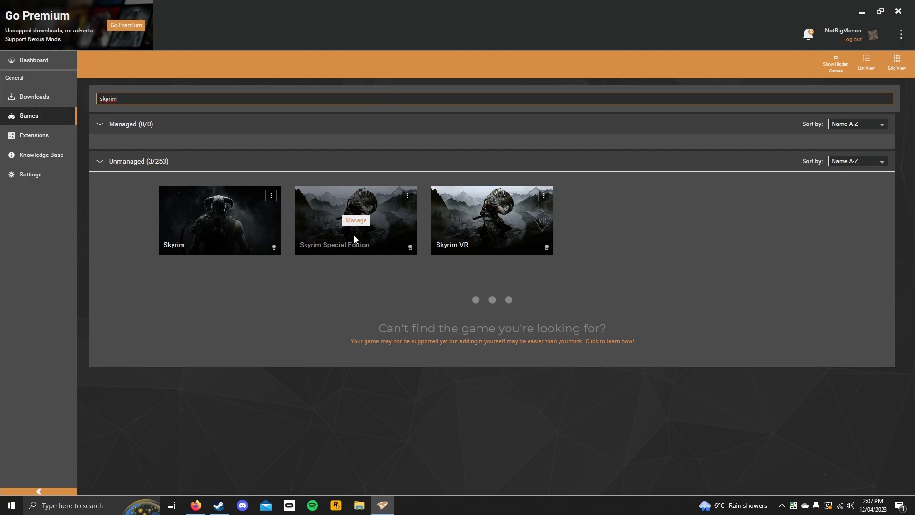
pyautogui.moveTo(430, 198)
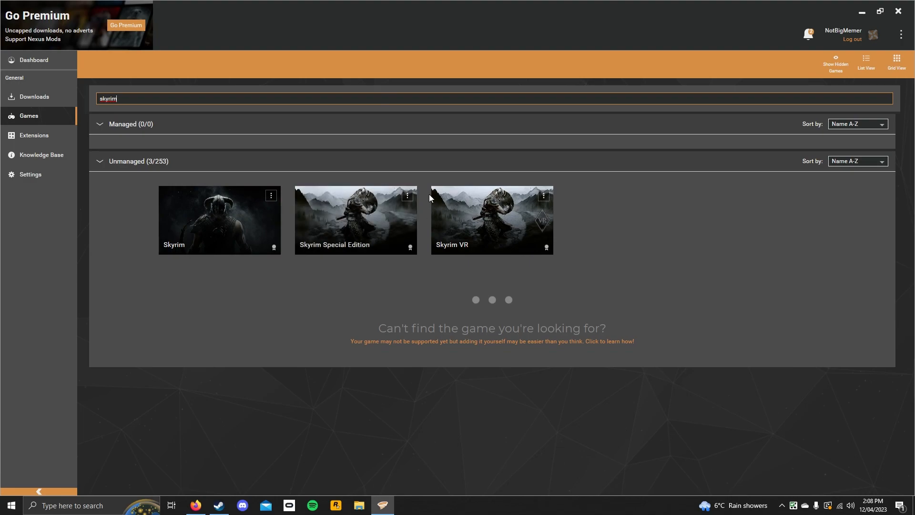
pyautogui.moveTo(220, 204)
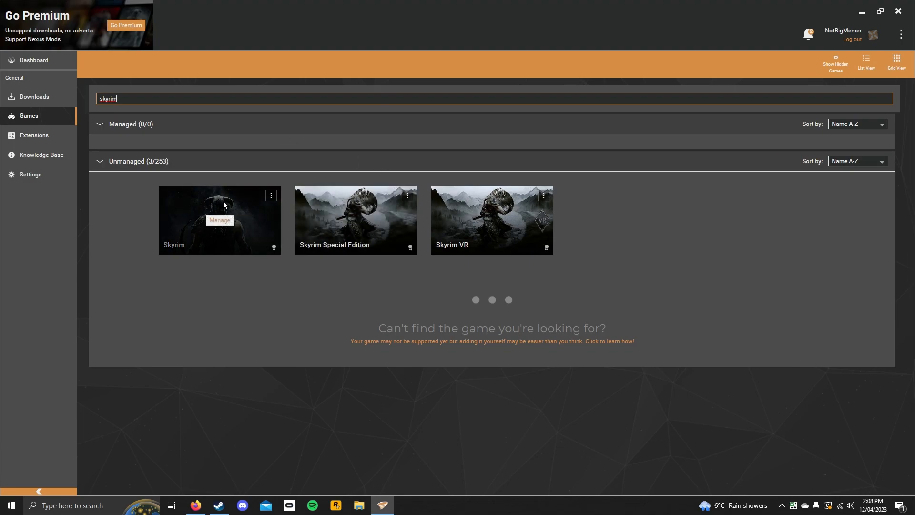
pyautogui.moveTo(384, 44)
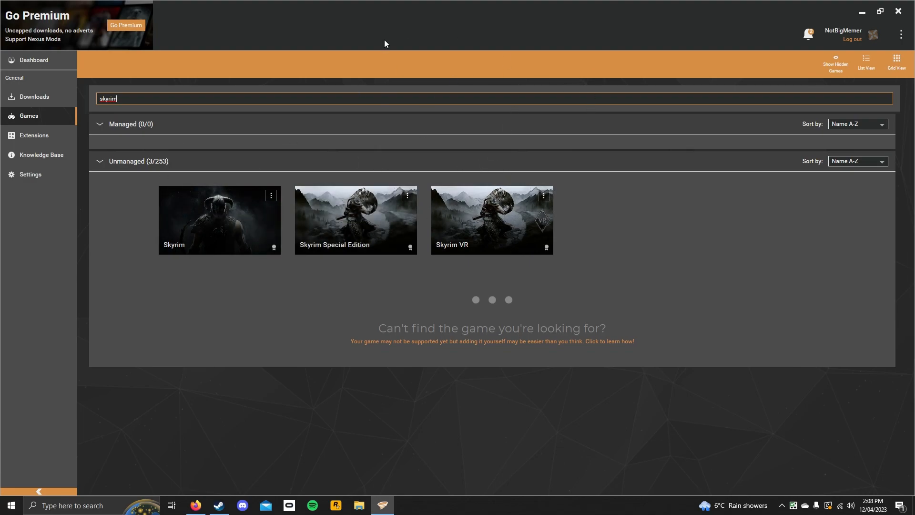
pyautogui.moveTo(355, 220)
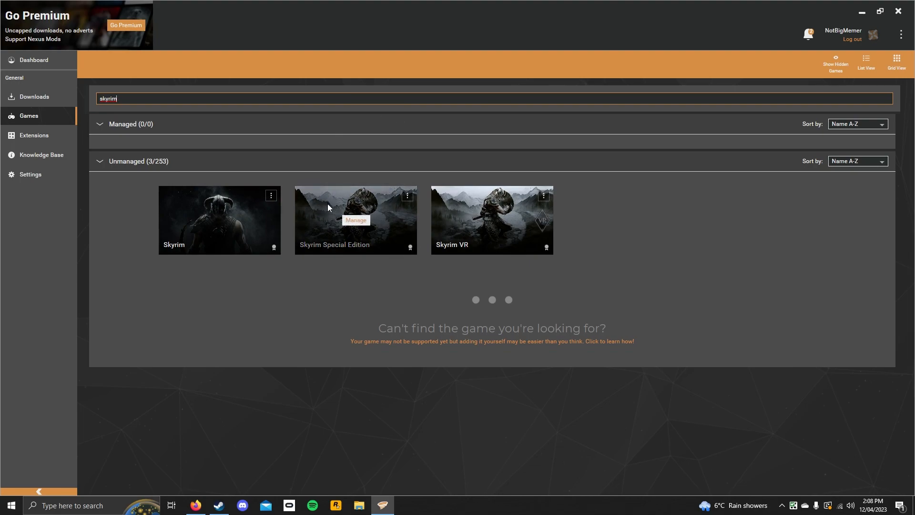
pyautogui.moveTo(345, 232)
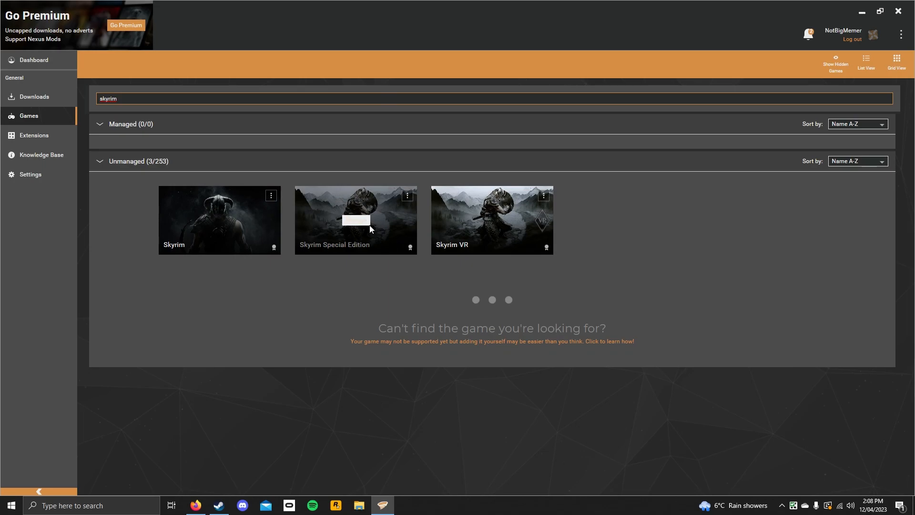
# - Manage Skyrim Special Edition and dismiss the 'Switched game mode' notifications
pyautogui.click(354, 220)
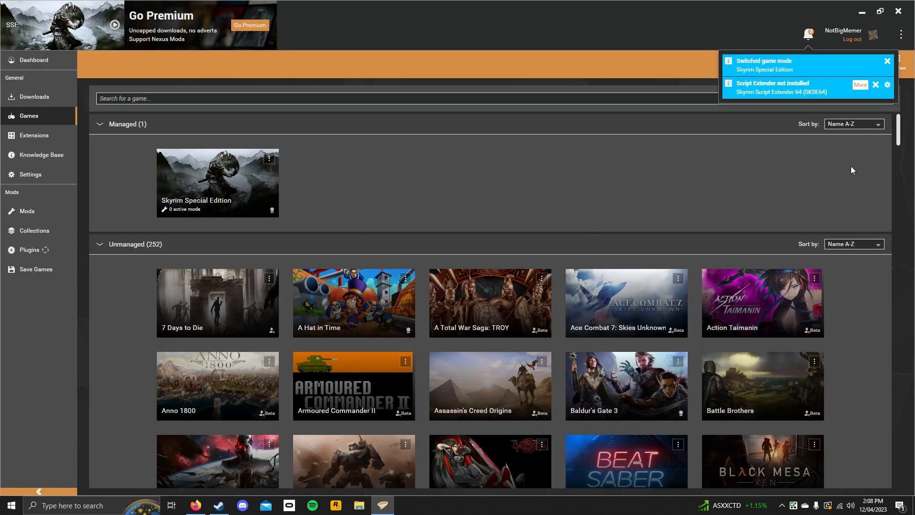
pyautogui.moveTo(780, 126)
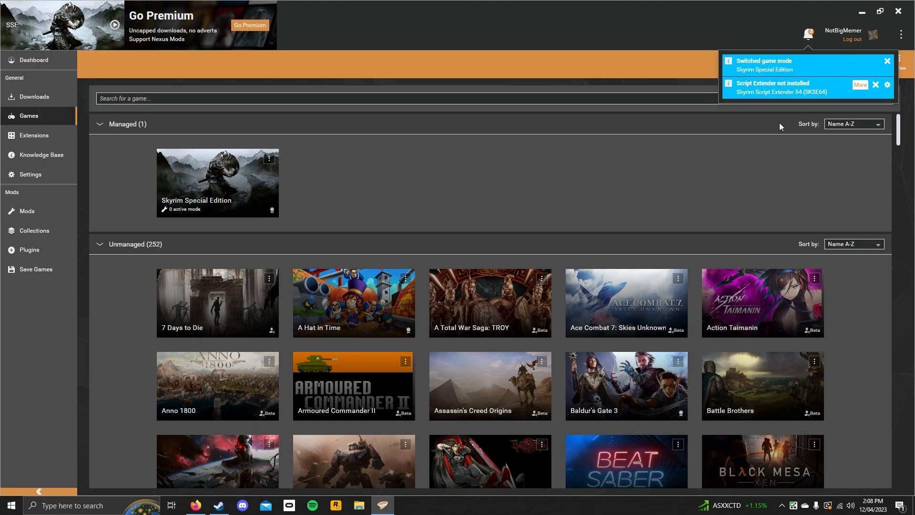
pyautogui.click(887, 61)
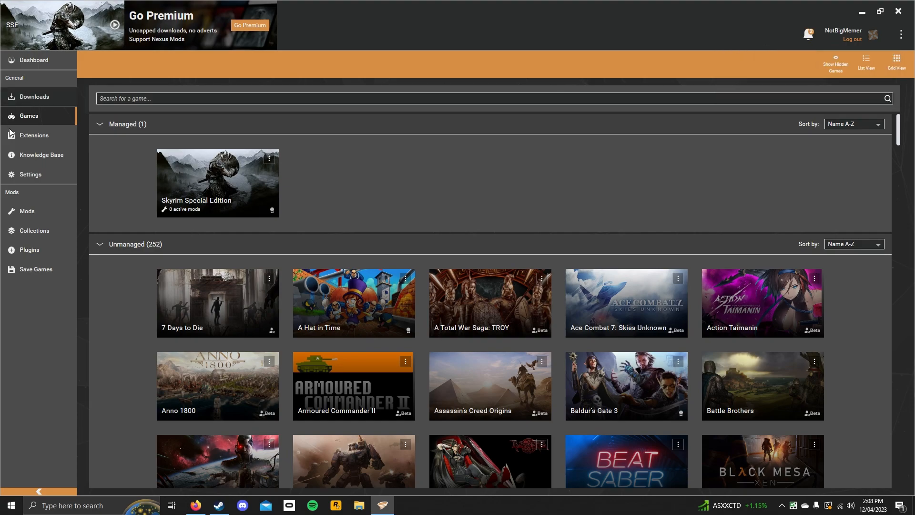
# - Go to the Vortex Dashboard, briefly switch to Firefox, then return to Vortex
pyautogui.click(33, 60)
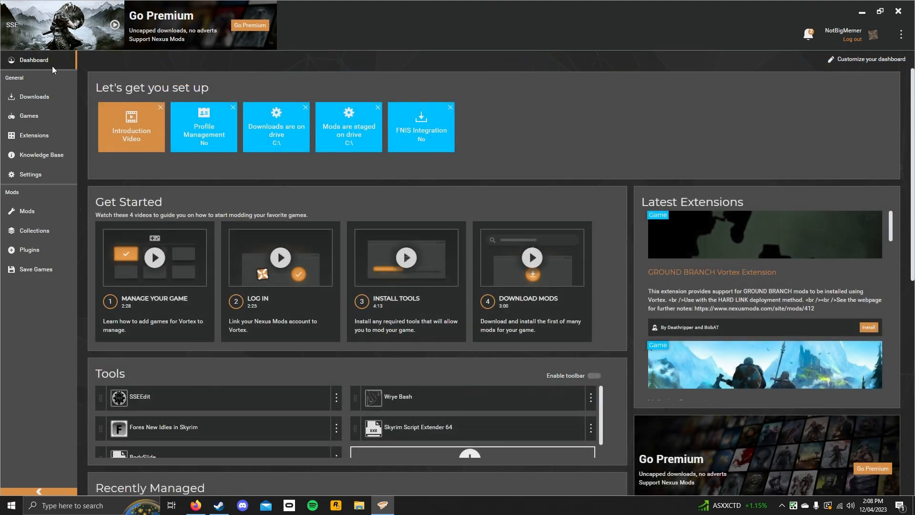
pyautogui.moveTo(27, 211)
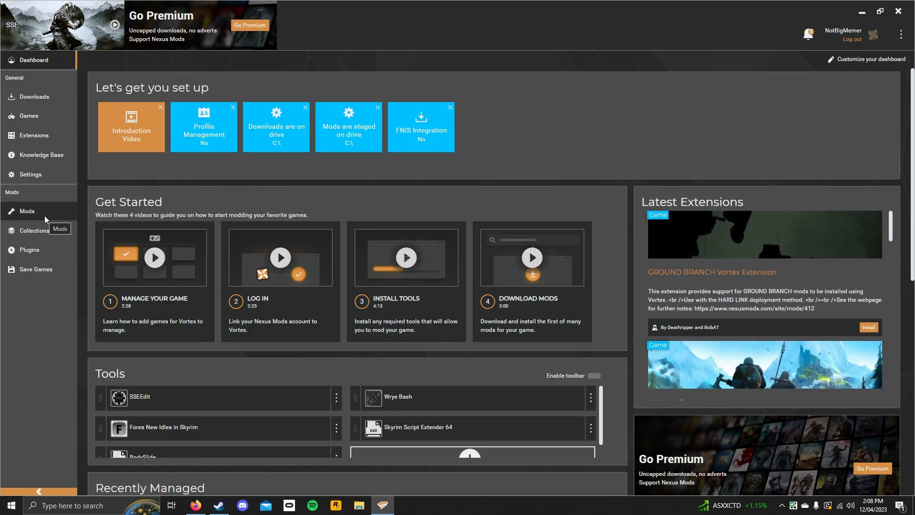
pyautogui.moveTo(195, 505)
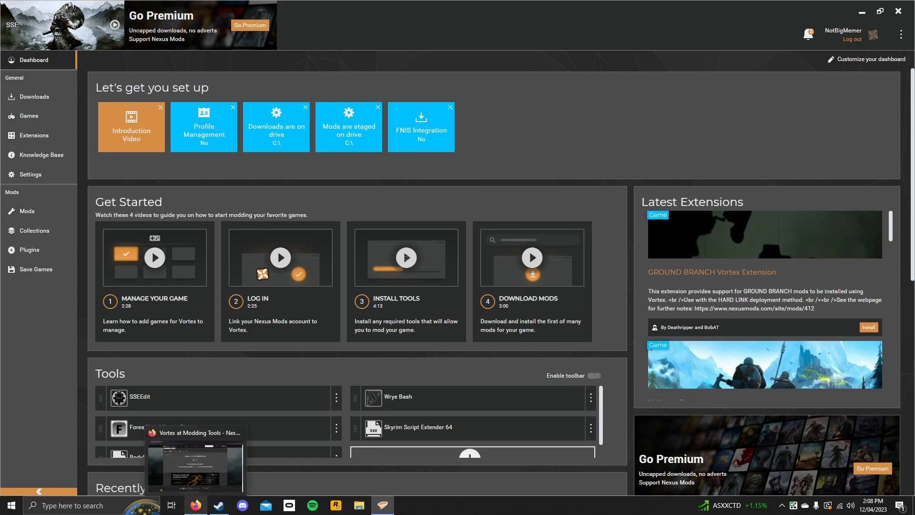
pyautogui.click(195, 460)
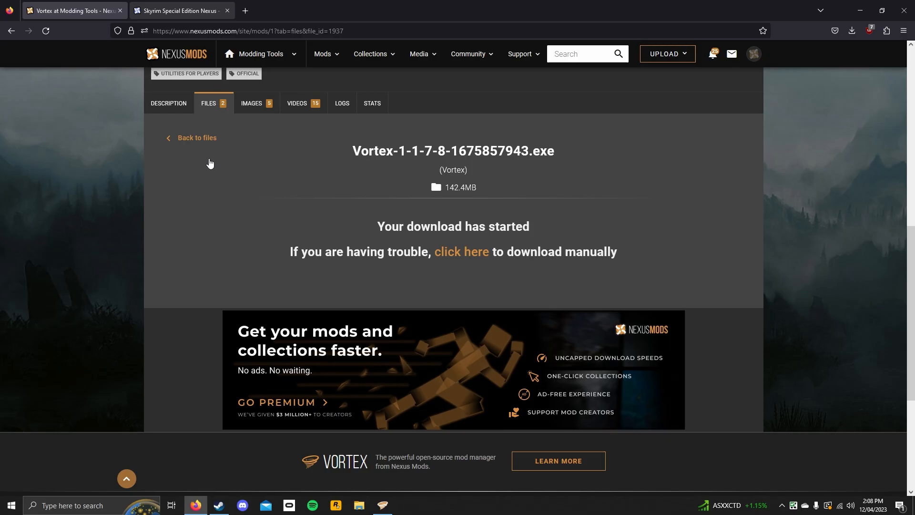
pyautogui.click(381, 505)
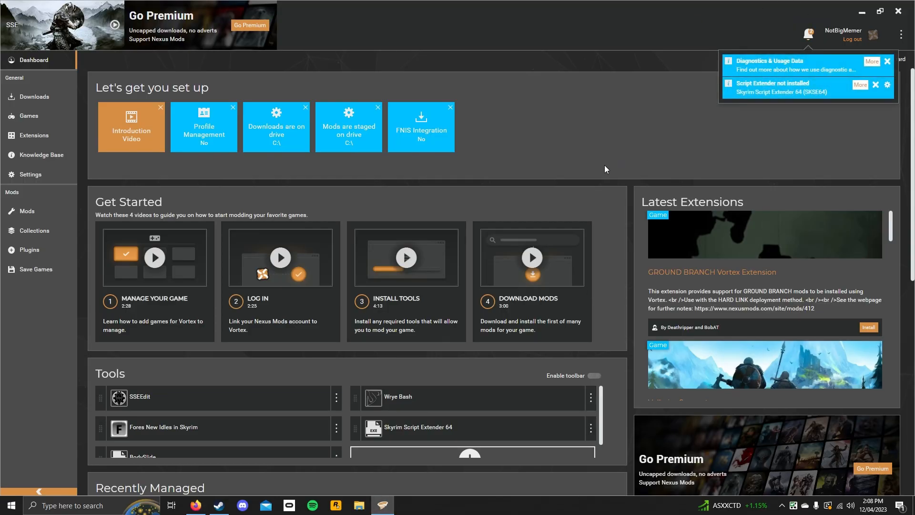
pyautogui.moveTo(568, 182)
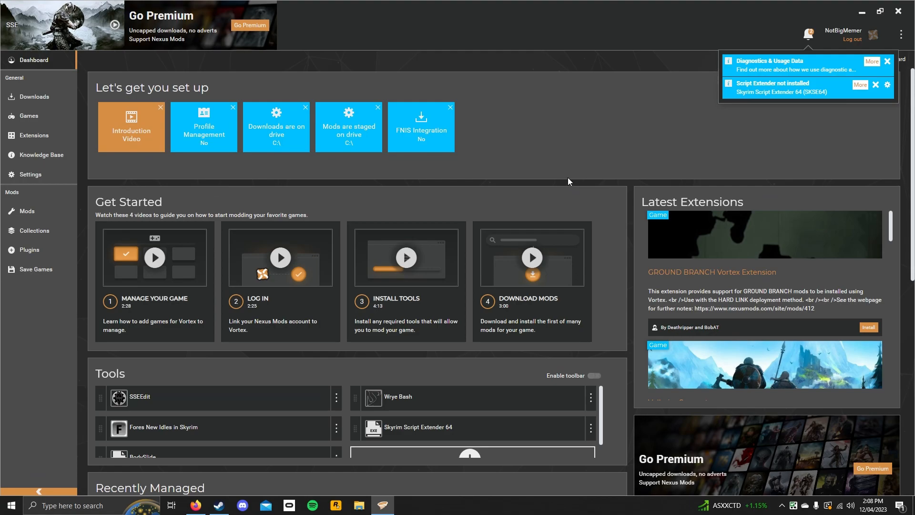
pyautogui.moveTo(568, 182)
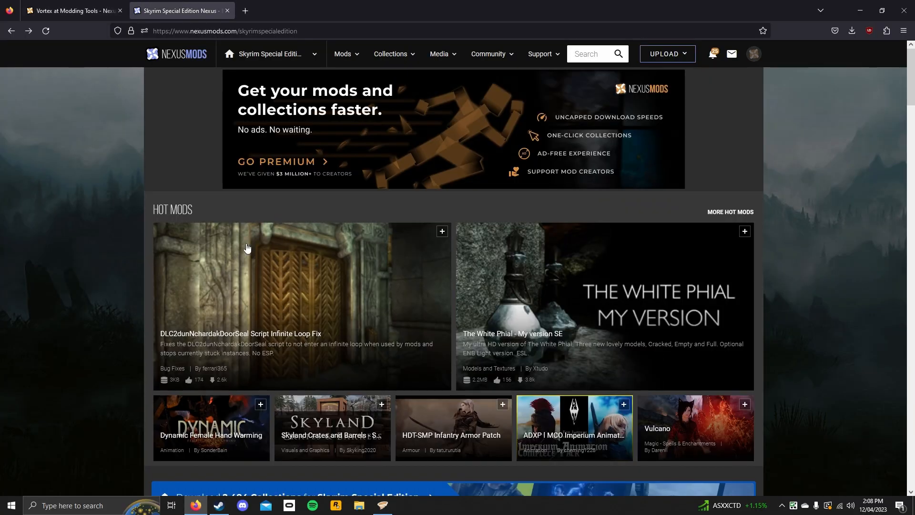
pyautogui.moveTo(136, 286)
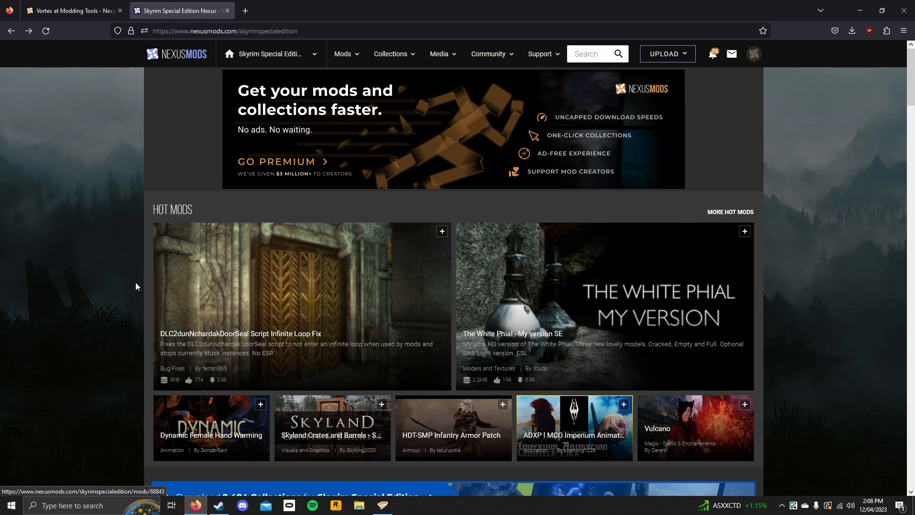
# - Scroll the Skyrim SE Nexus homepage to Alternate Start and open it in a new tab
pyautogui.scroll(-3)
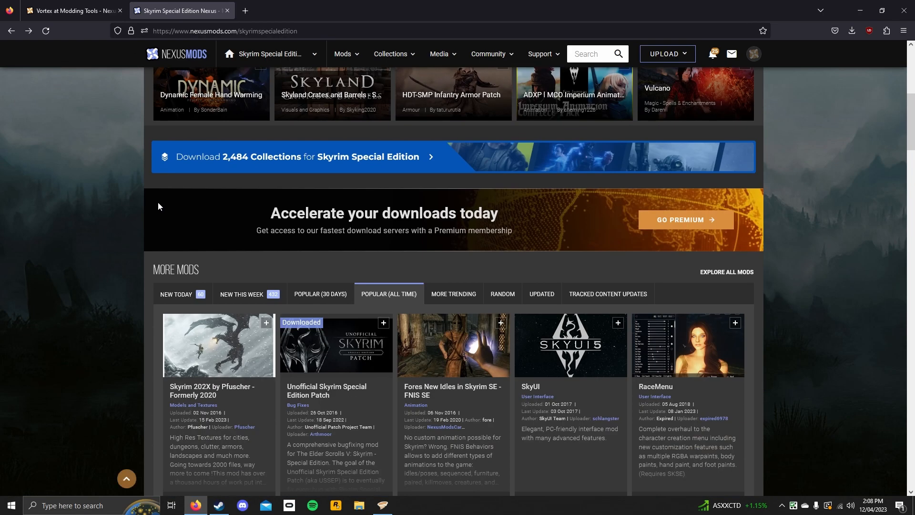
pyautogui.scroll(3)
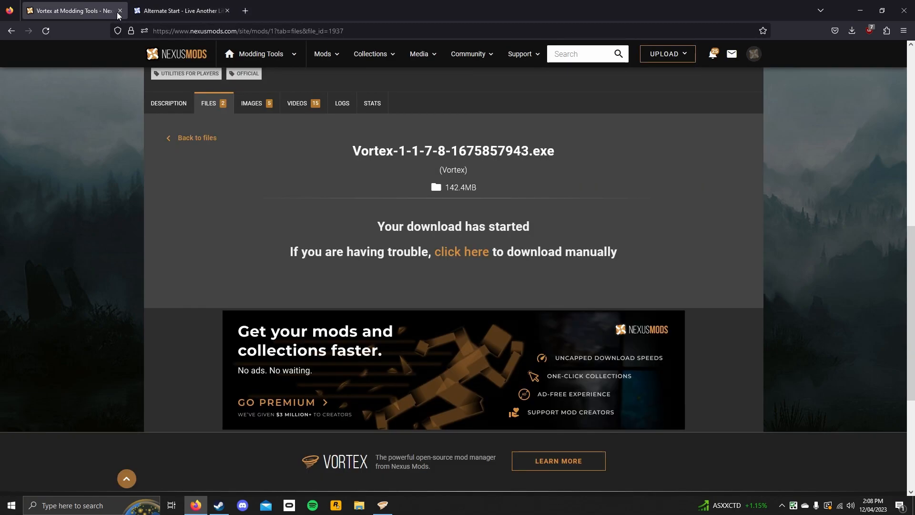
# - Close the old Vortex tab and slow-download the main Alternate Start file via Mod Manager Download
pyautogui.click(119, 10)
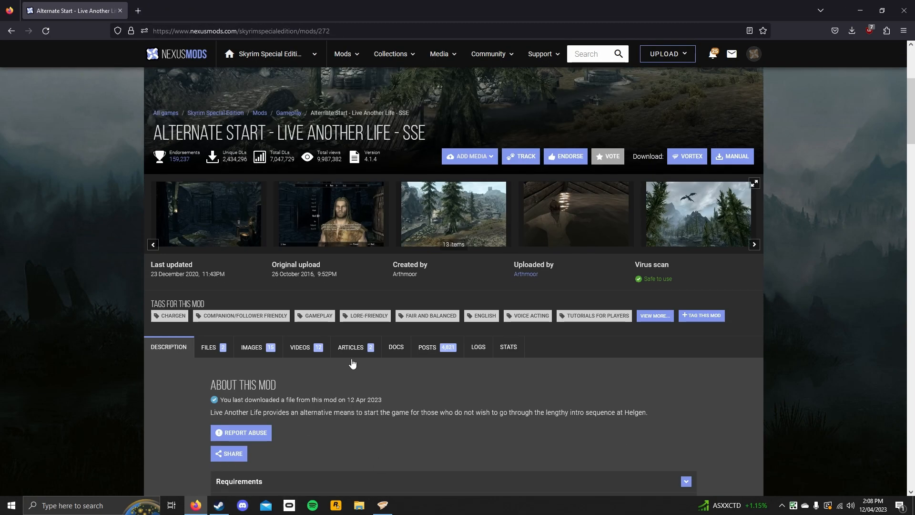
pyautogui.scroll(-3)
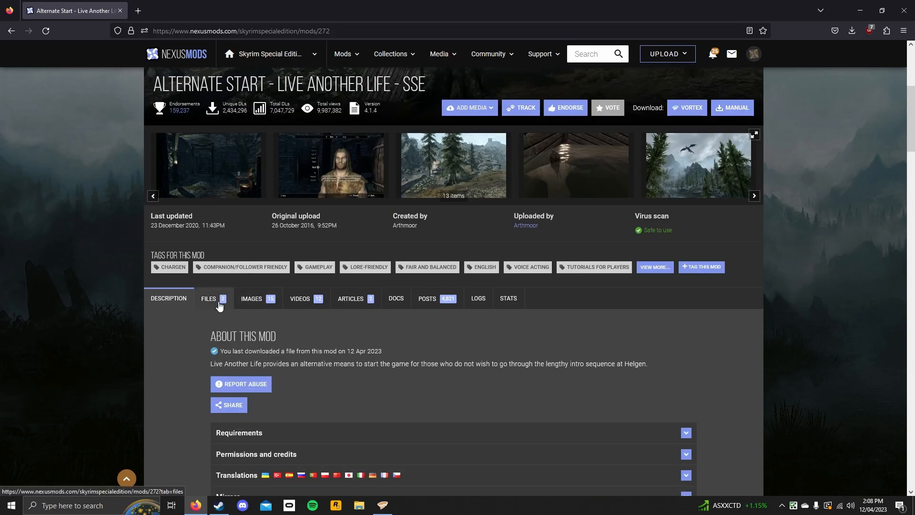
pyautogui.click(208, 298)
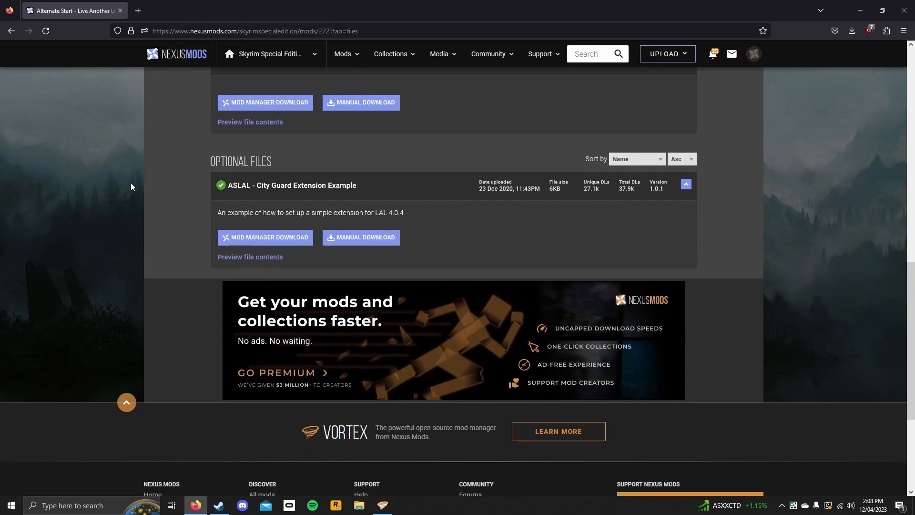
pyautogui.scroll(3)
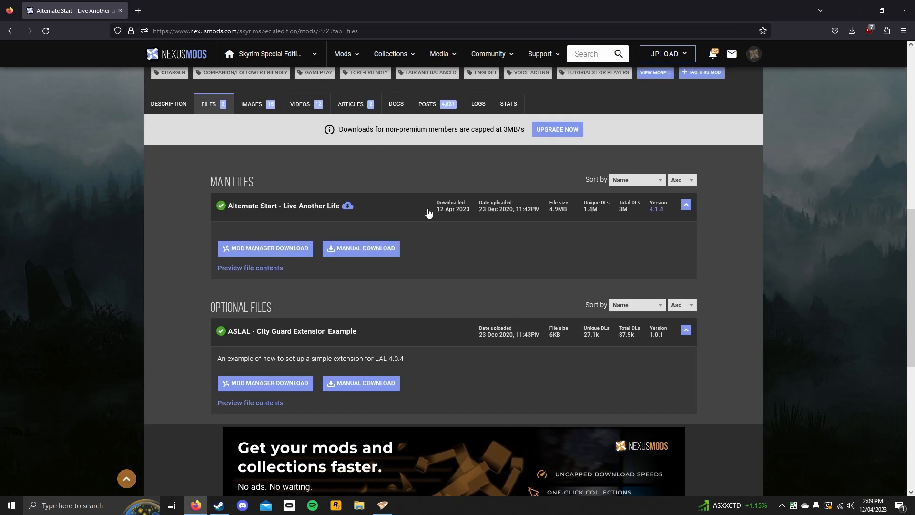
pyautogui.scroll(3)
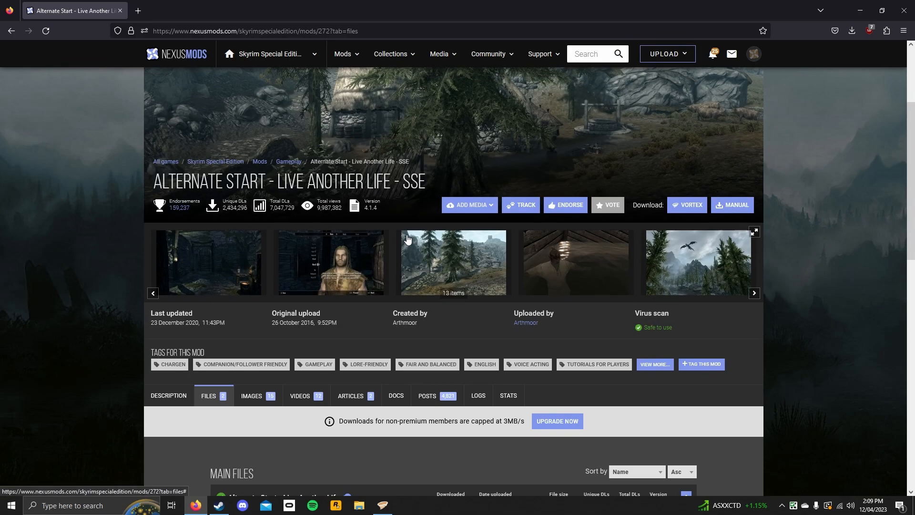
pyautogui.moveTo(358, 259)
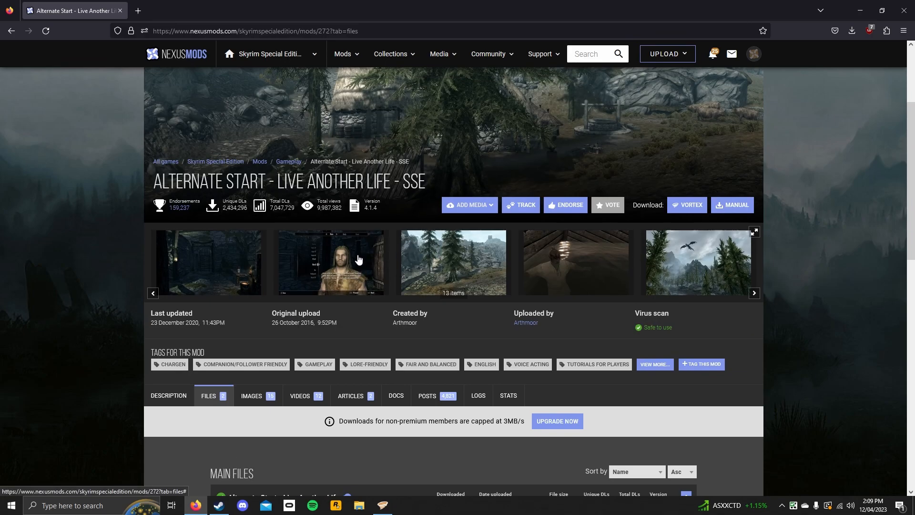
pyautogui.moveTo(343, 262)
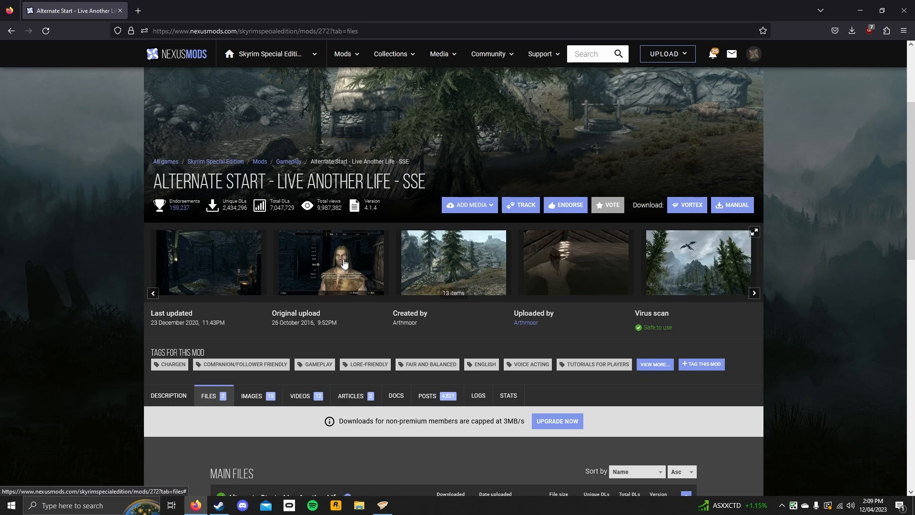
pyautogui.moveTo(168, 395)
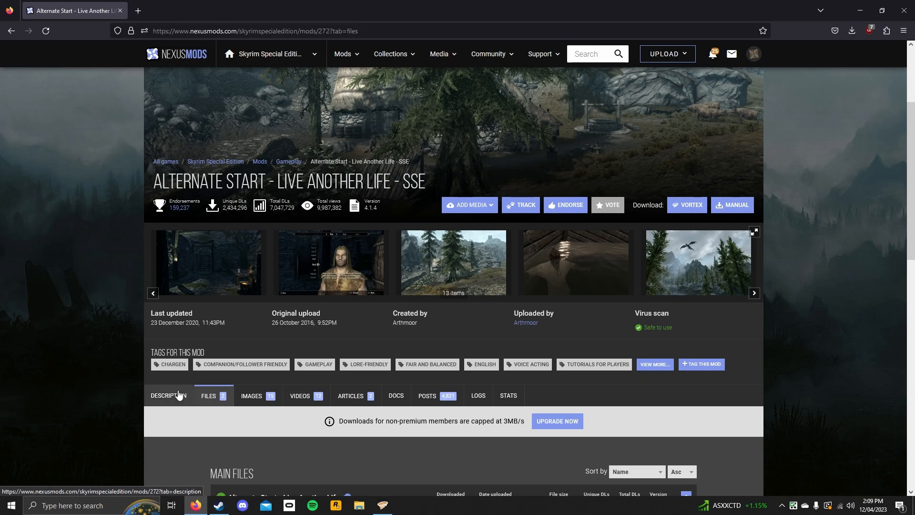
pyautogui.moveTo(172, 364)
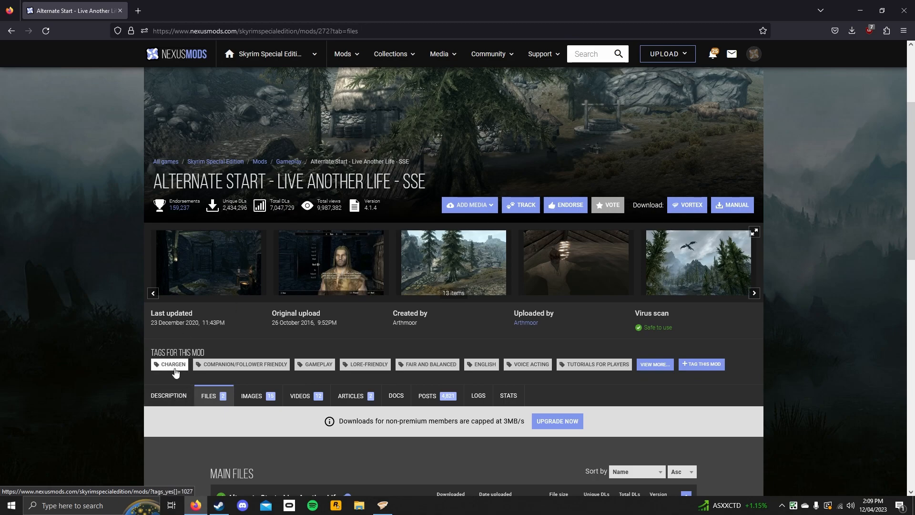
pyautogui.moveTo(140, 367)
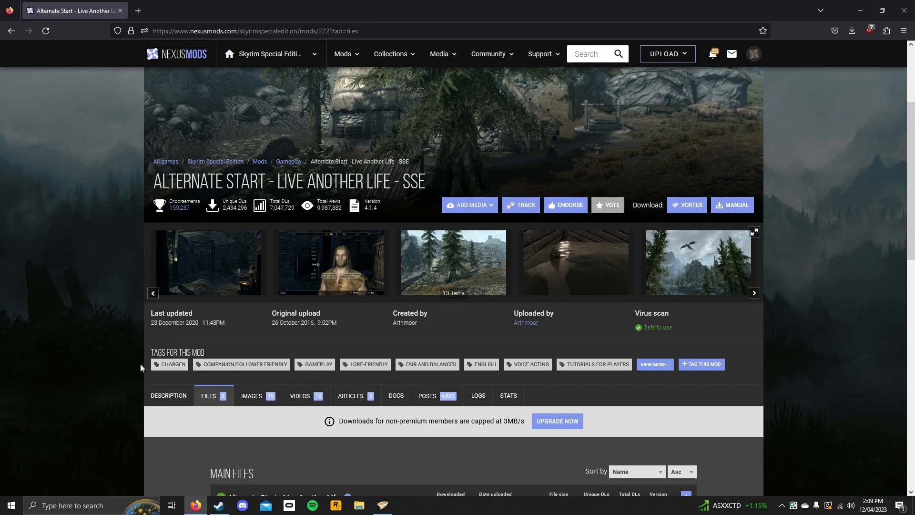
pyautogui.scroll(-3)
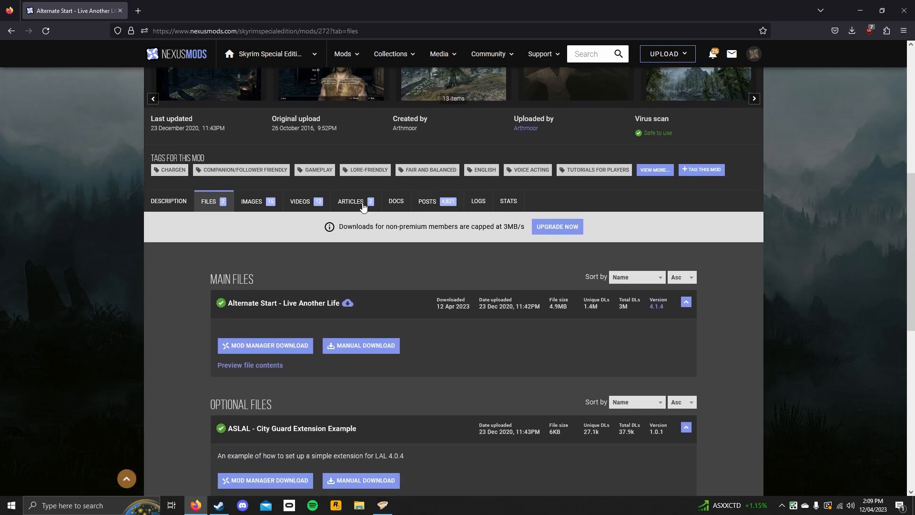
pyautogui.moveTo(320, 357)
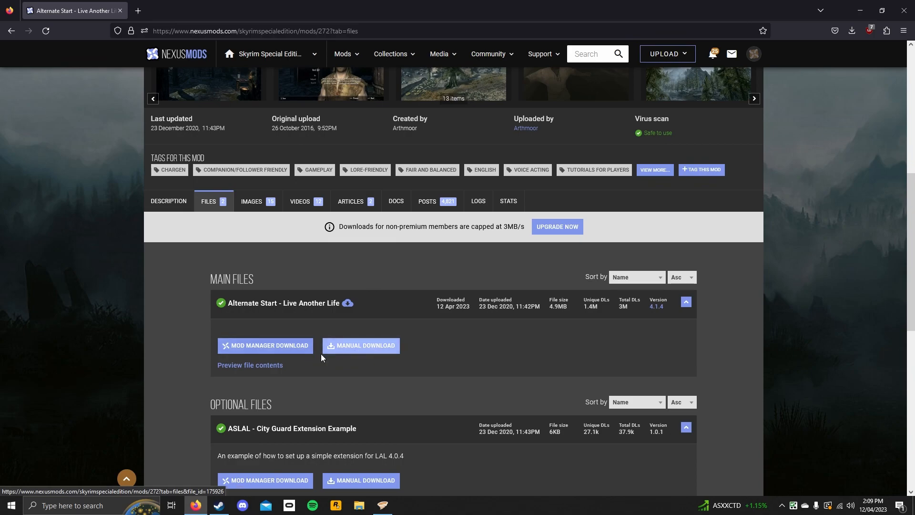
pyautogui.click(265, 345)
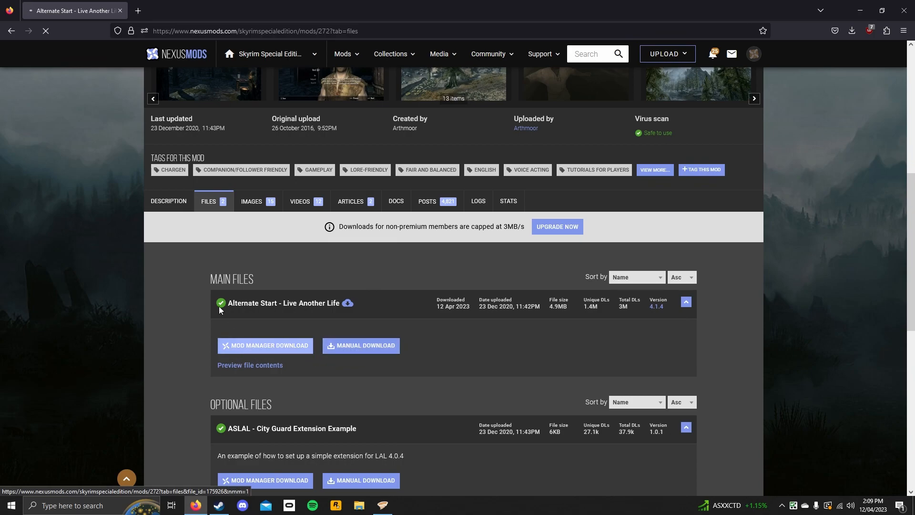
pyautogui.click(360, 345)
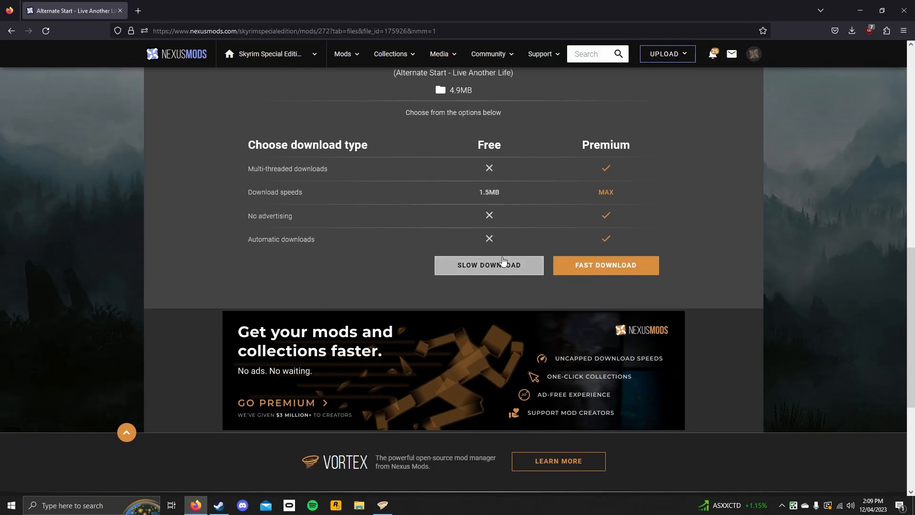
pyautogui.click(488, 265)
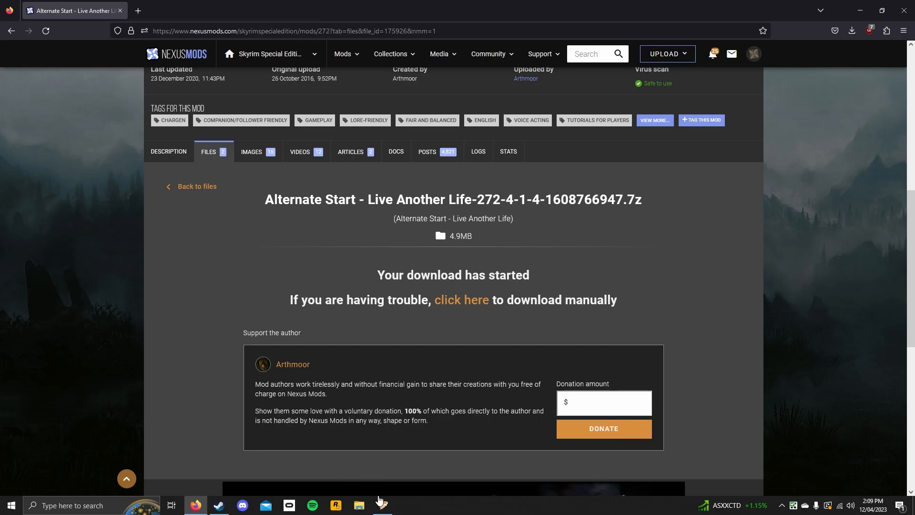
# - Re-download Alternate Start - Live Another Life in Vortex despite the existing file
pyautogui.click(382, 505)
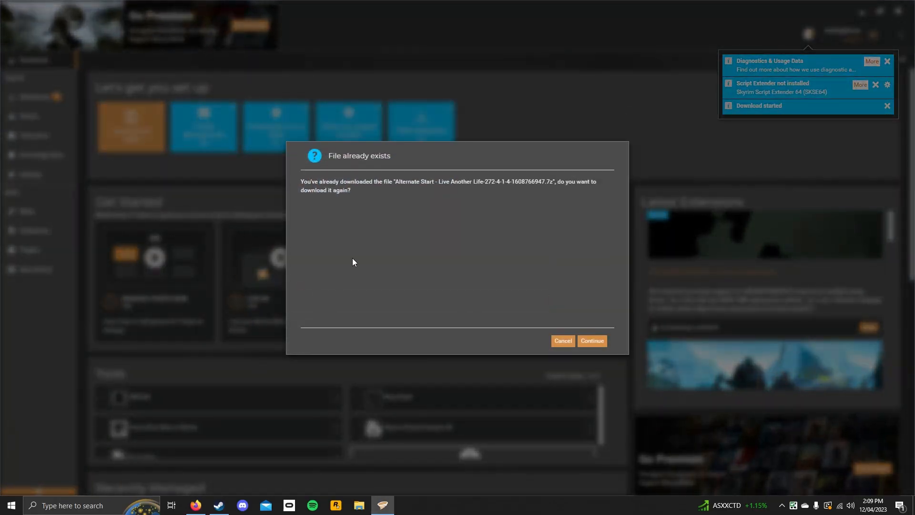
pyautogui.moveTo(245, 192)
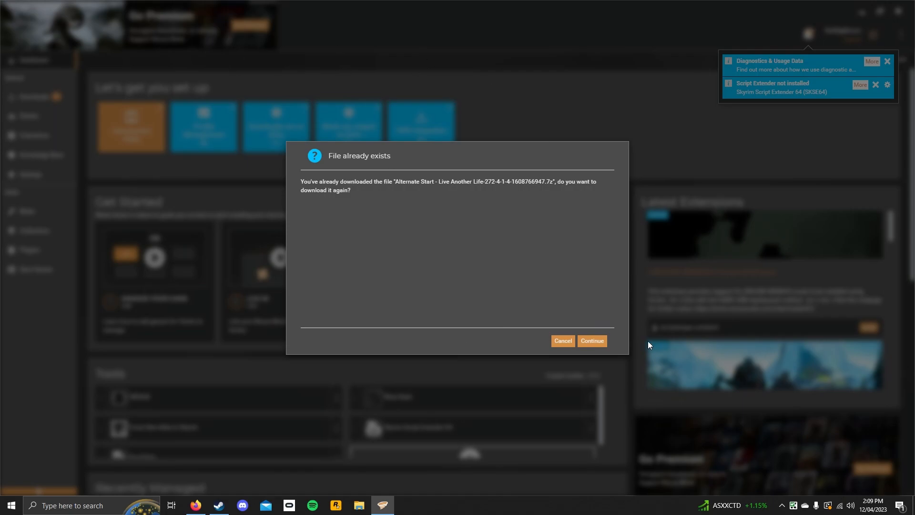
pyautogui.click(590, 341)
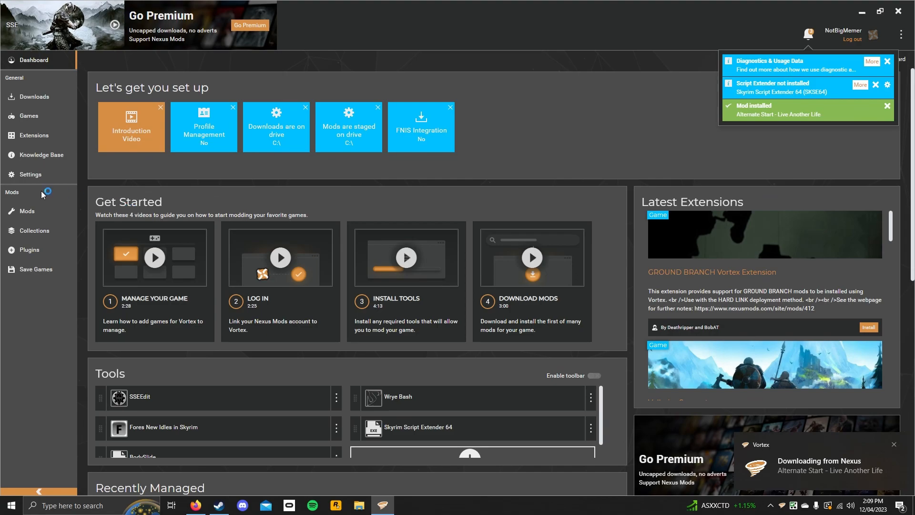
# - View the Missing Masters warning showing Alternate Start needs the Unofficial Patch
pyautogui.click(34, 97)
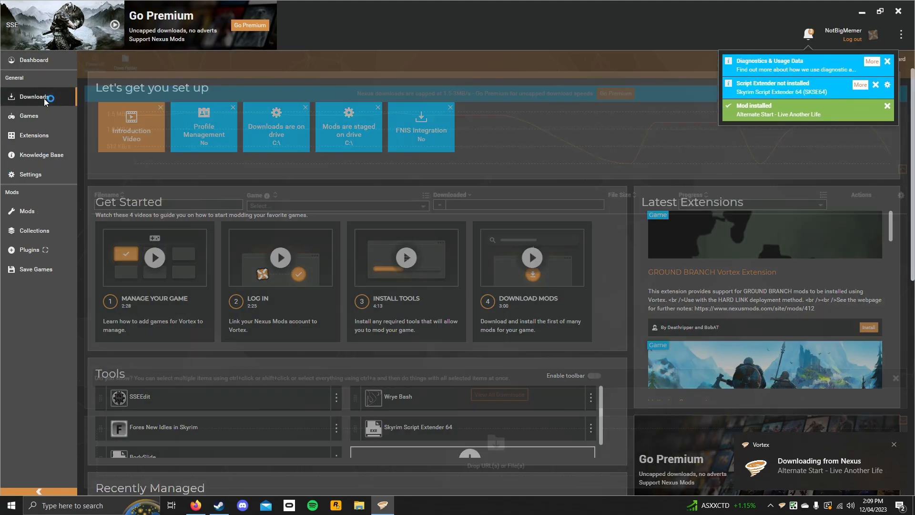
pyautogui.click(34, 97)
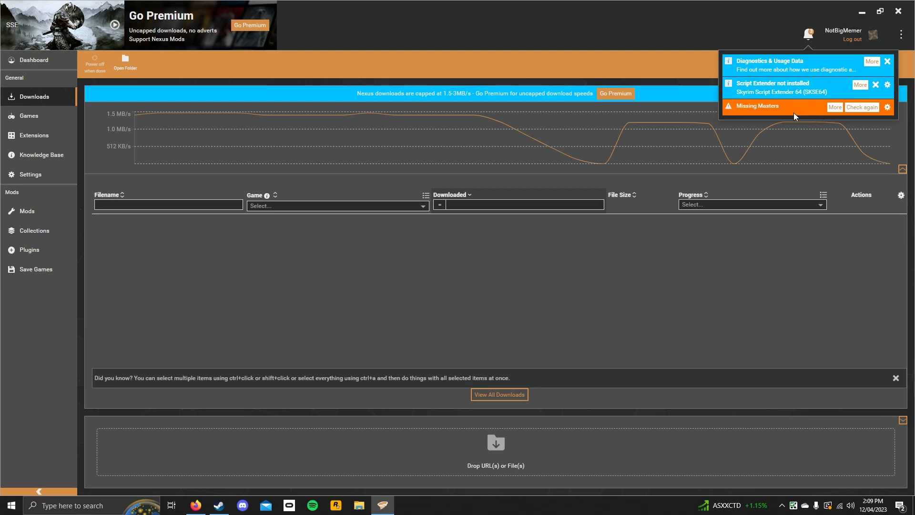
pyautogui.click(861, 107)
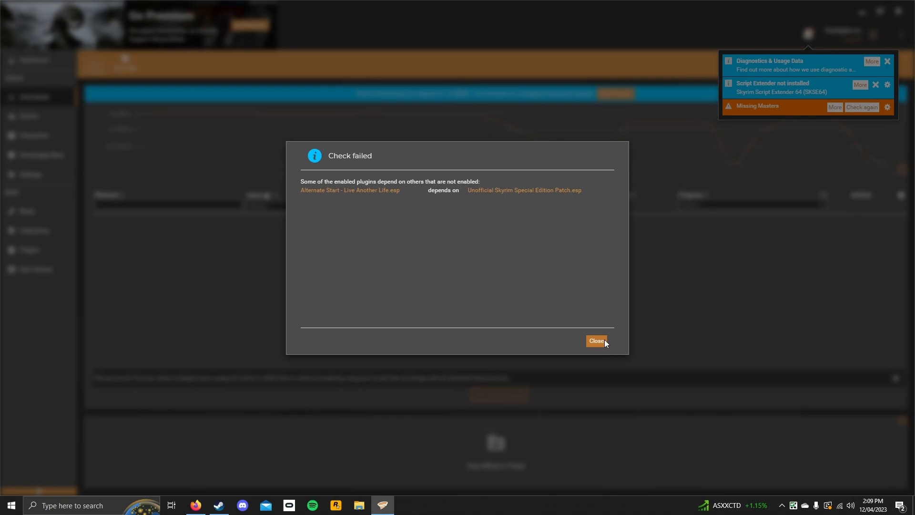
pyautogui.moveTo(506, 227)
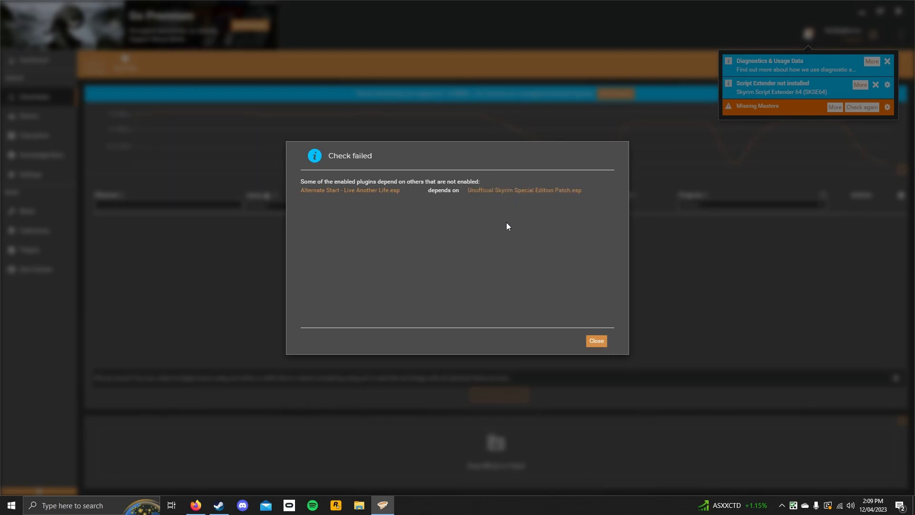
pyautogui.moveTo(485, 227)
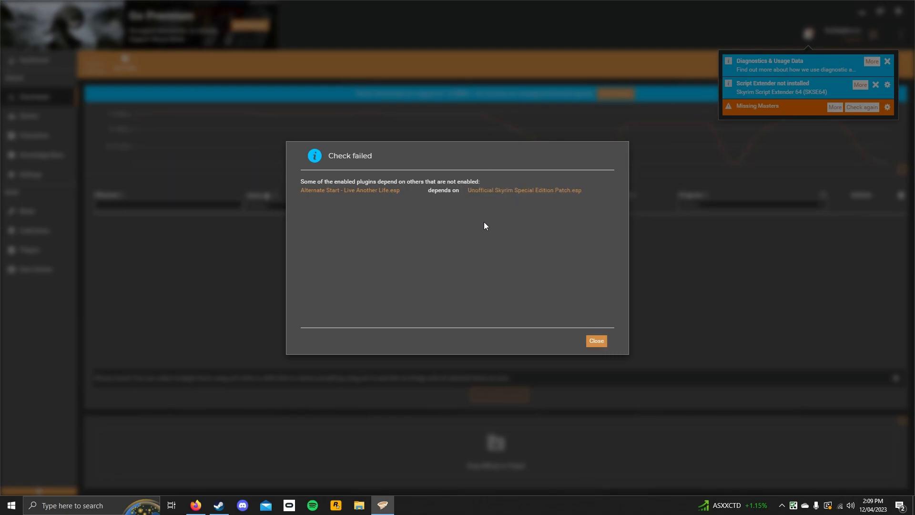
pyautogui.moveTo(595, 340)
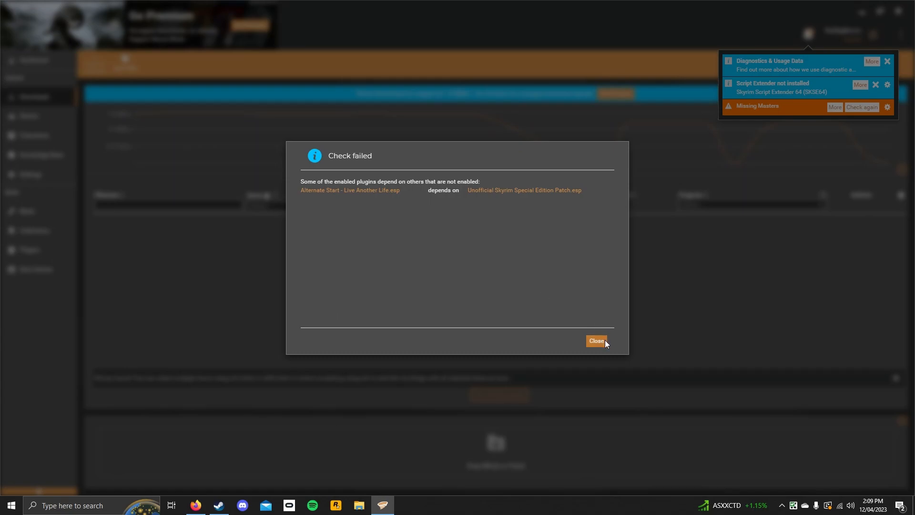
pyautogui.moveTo(585, 197)
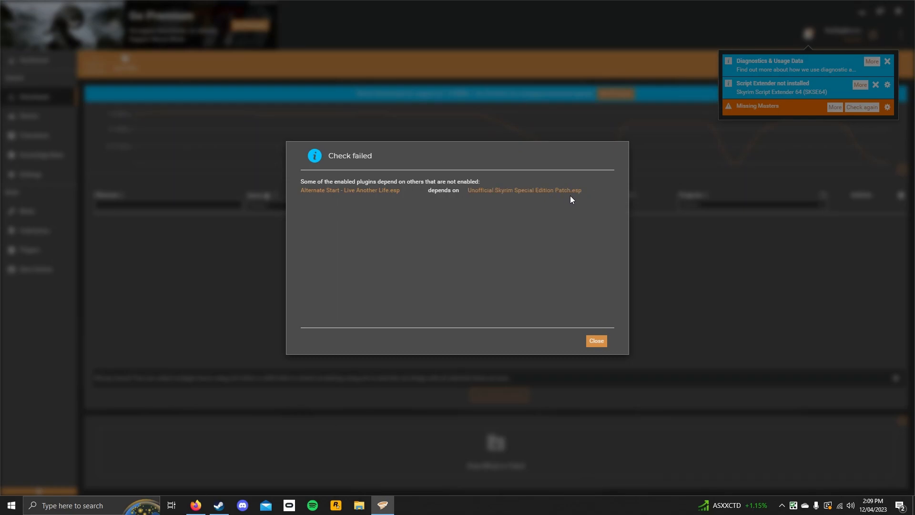
pyautogui.moveTo(559, 229)
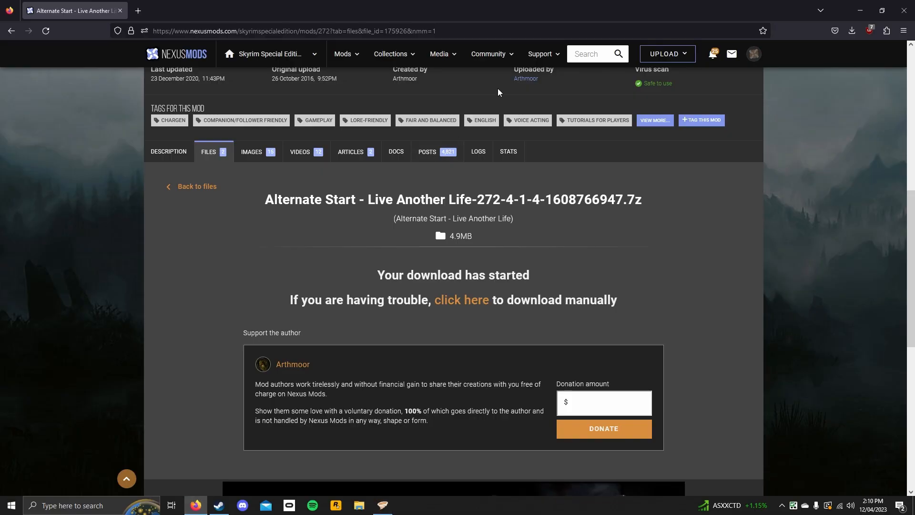
# - Search Nexus for 'unofficial' and open the Unofficial Skyrim Special Edition Patch
pyautogui.scroll(3)
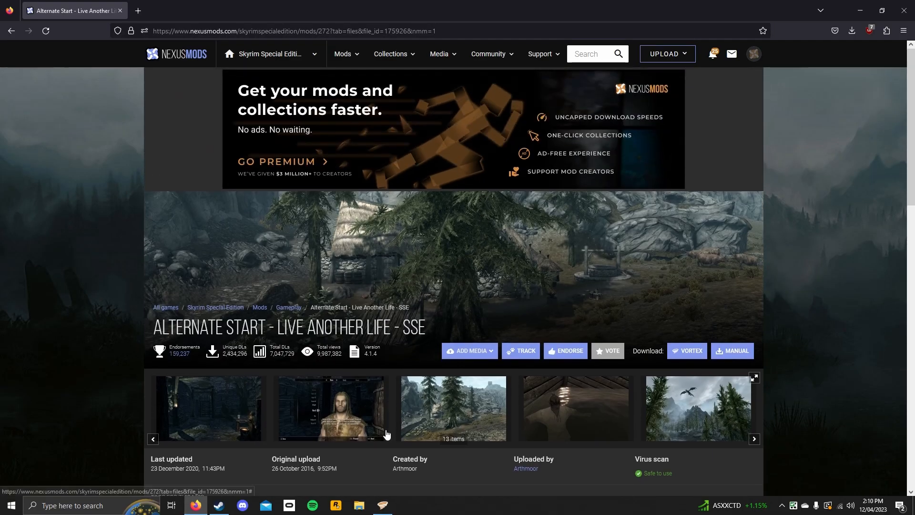
pyautogui.moveTo(548, 88)
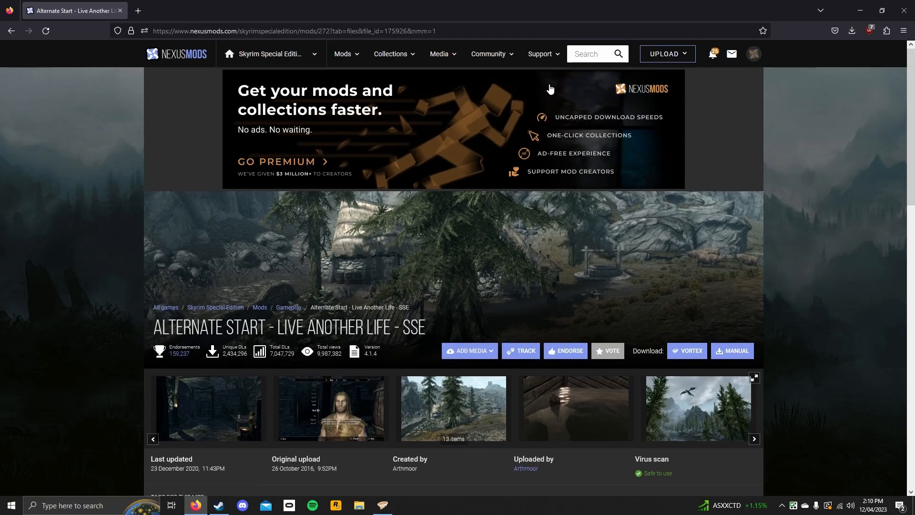
pyautogui.click(586, 54)
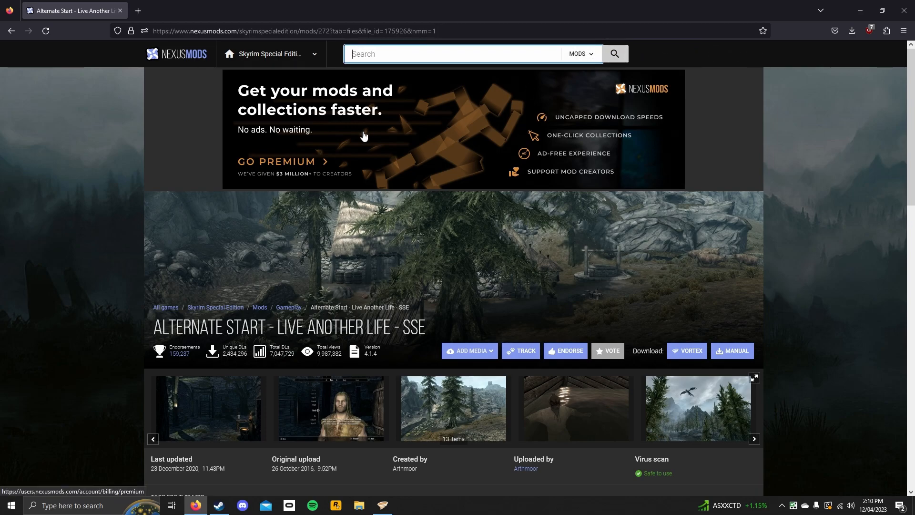
pyautogui.write('unofficial')
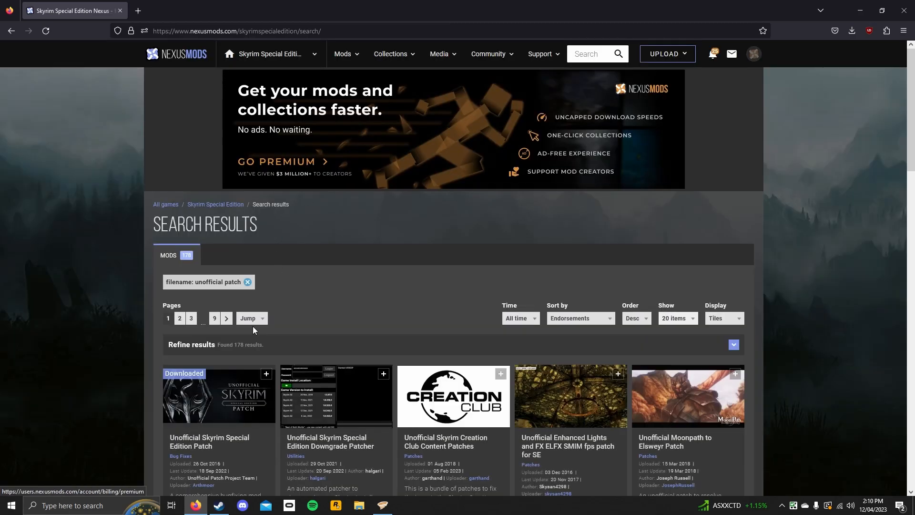
pyautogui.click(208, 441)
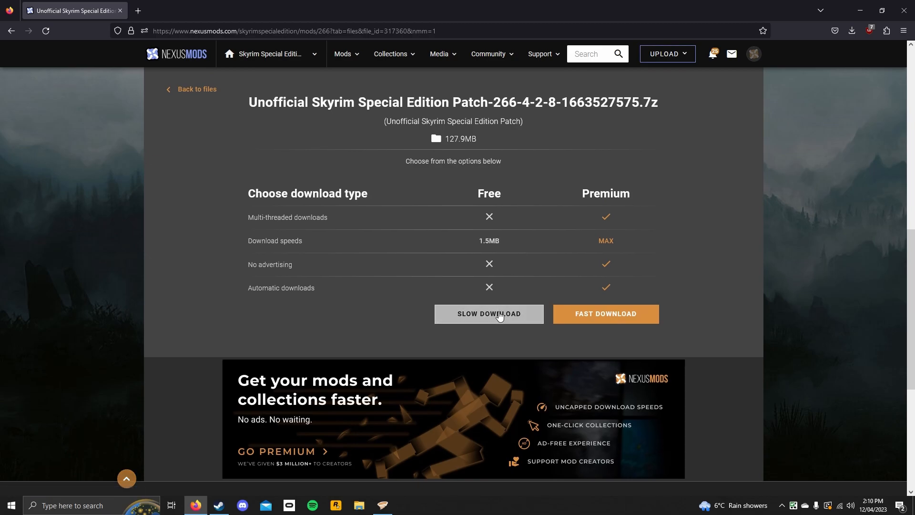
# - Choose Slow Download and let Vortex re-download the existing patch file
pyautogui.click(489, 313)
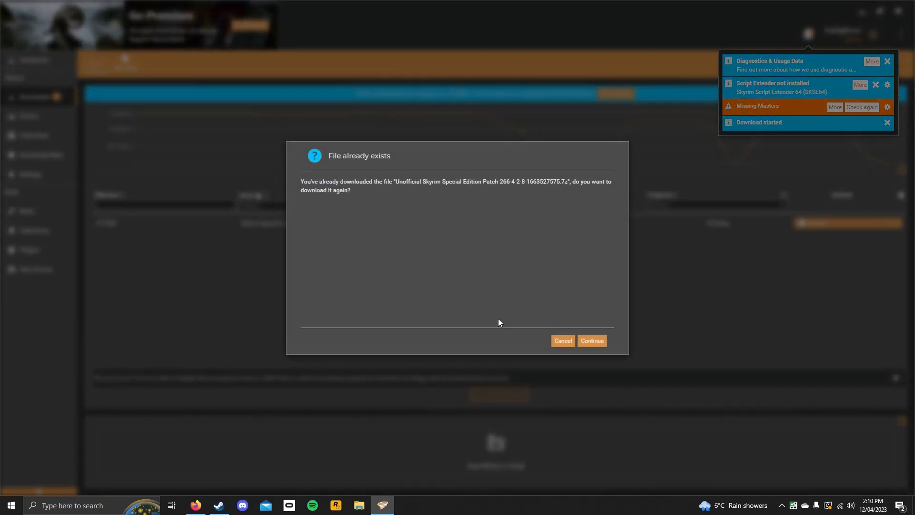
pyautogui.moveTo(601, 336)
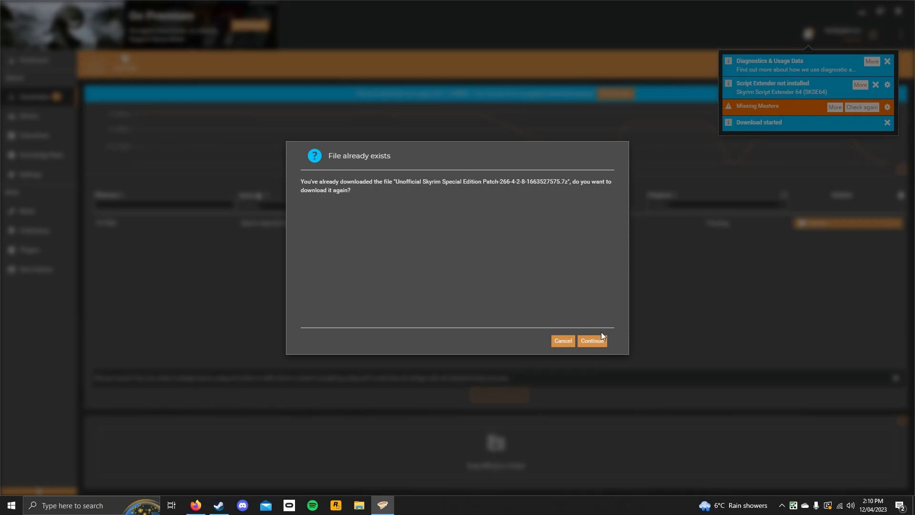
pyautogui.click(590, 340)
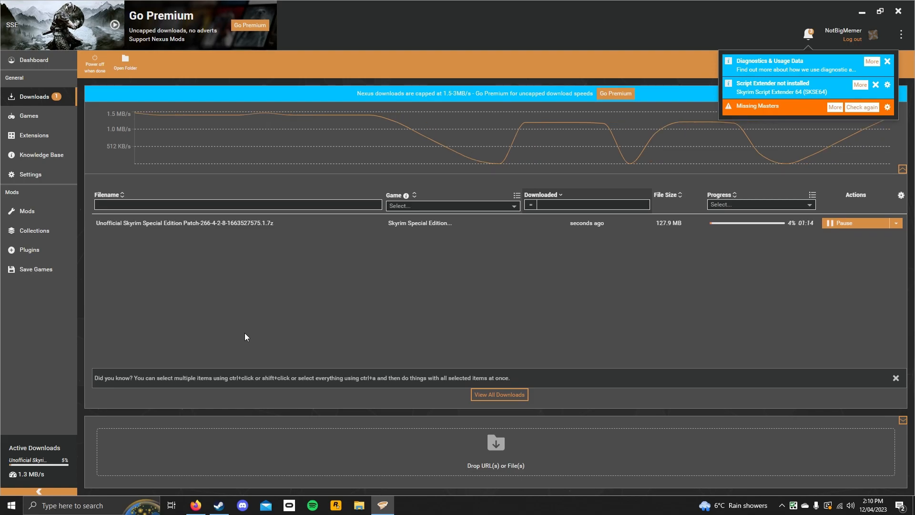
pyautogui.moveTo(787, 257)
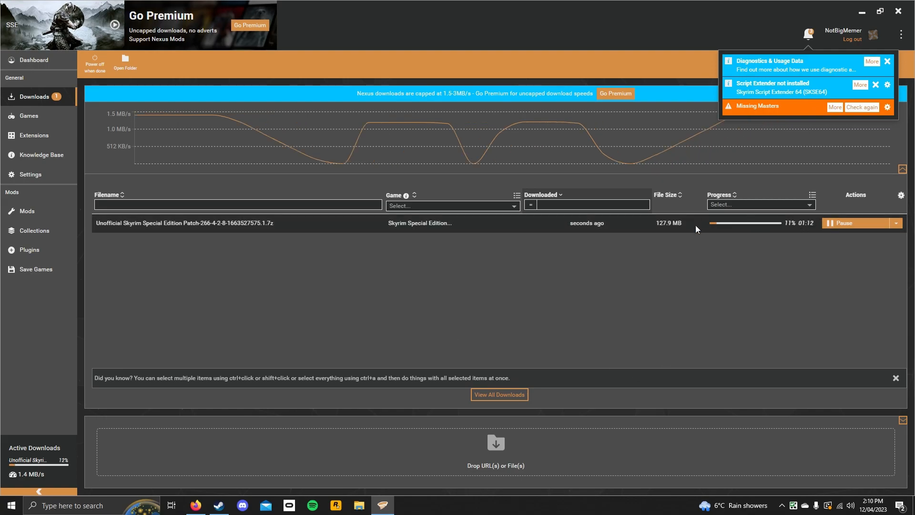
pyautogui.moveTo(725, 238)
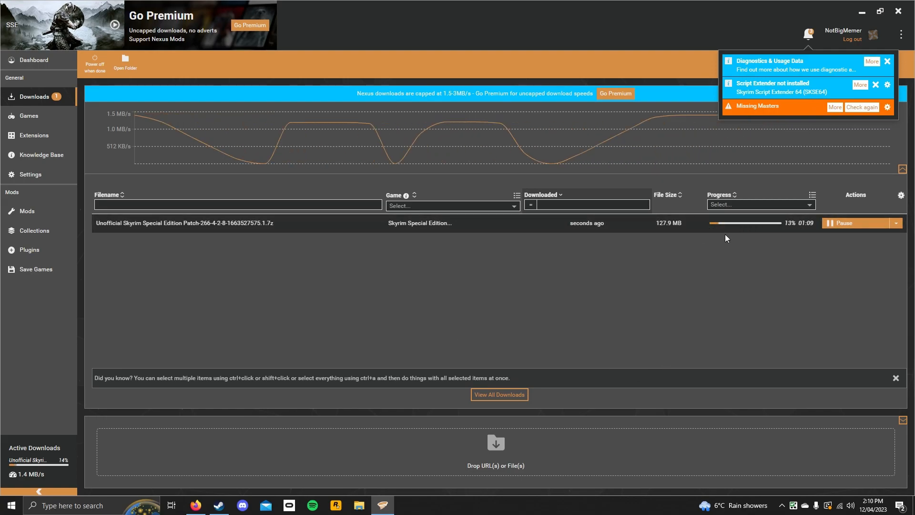
pyautogui.moveTo(595, 284)
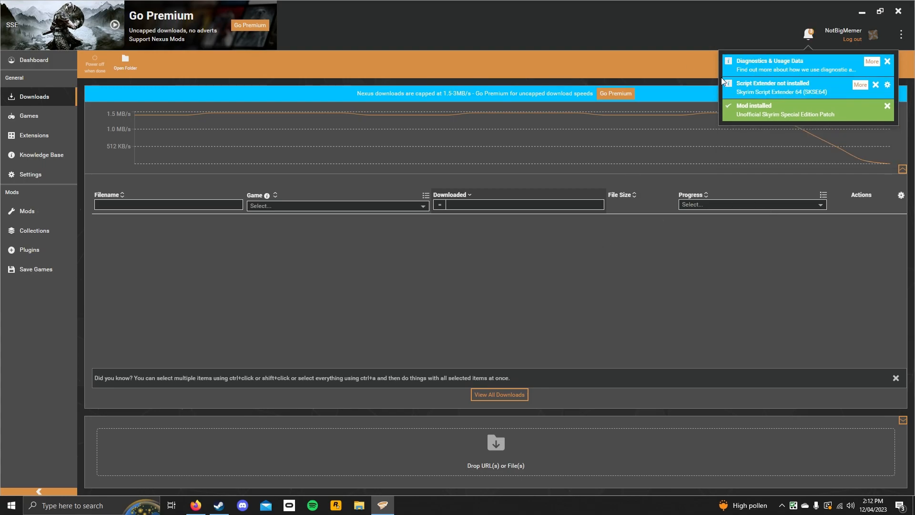
# - Dismiss the install notification and view the installed mods list
pyautogui.click(886, 106)
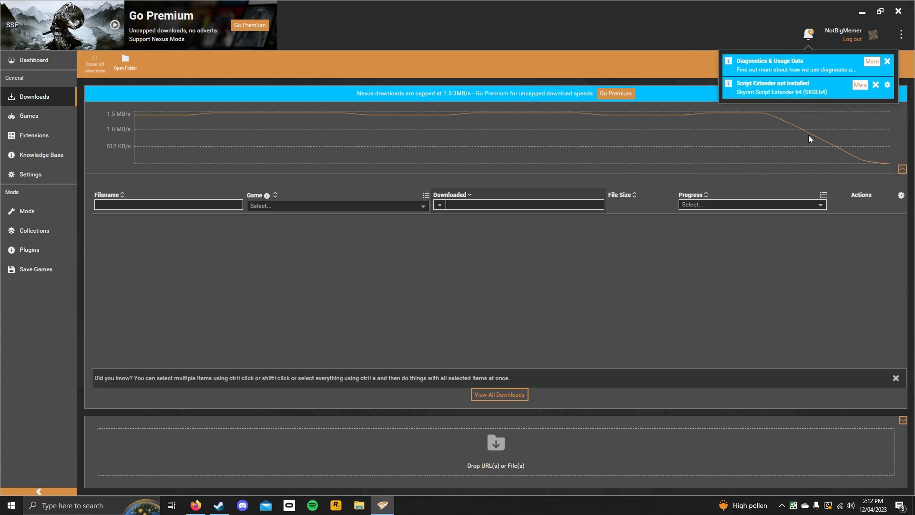
pyautogui.moveTo(458, 41)
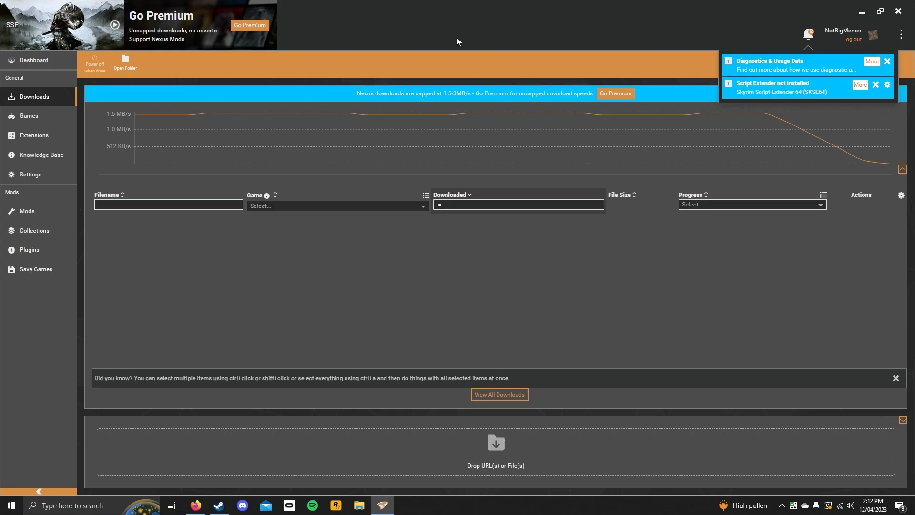
pyautogui.moveTo(481, 117)
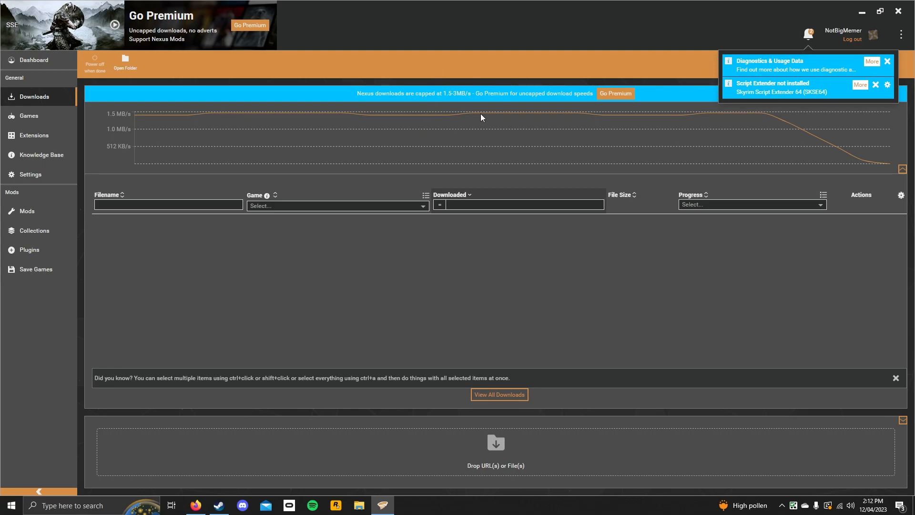
pyautogui.moveTo(108, 234)
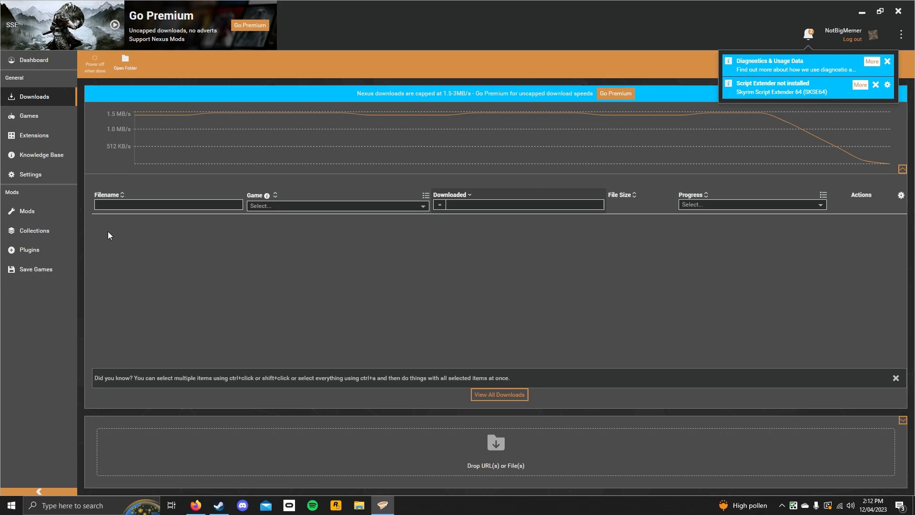
pyautogui.moveTo(29, 249)
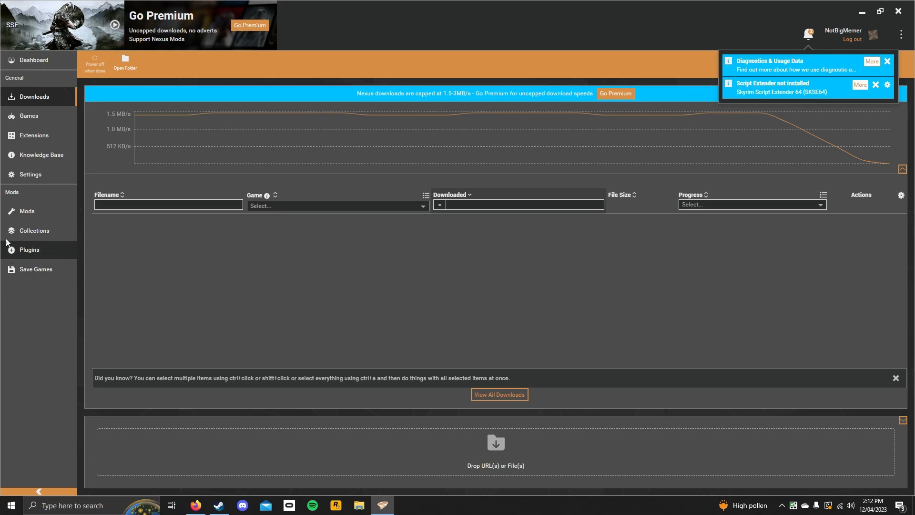
pyautogui.moveTo(19, 188)
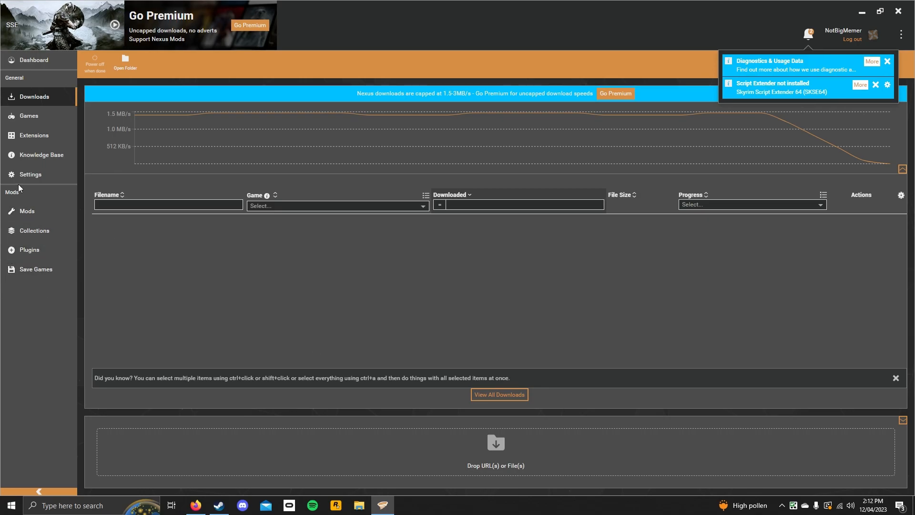
pyautogui.click(27, 211)
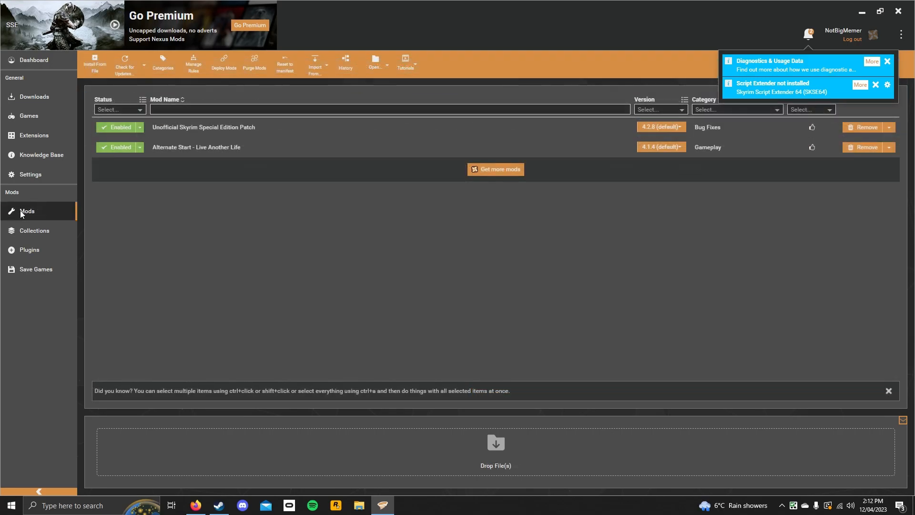
pyautogui.moveTo(29, 116)
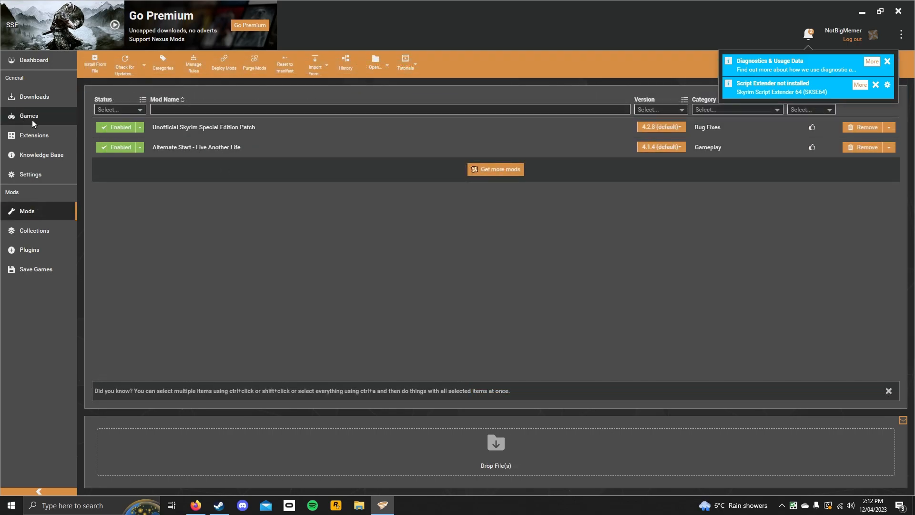
# - Check both plugins are enabled at load order 9 and 10, then return to Downloads
pyautogui.click(30, 249)
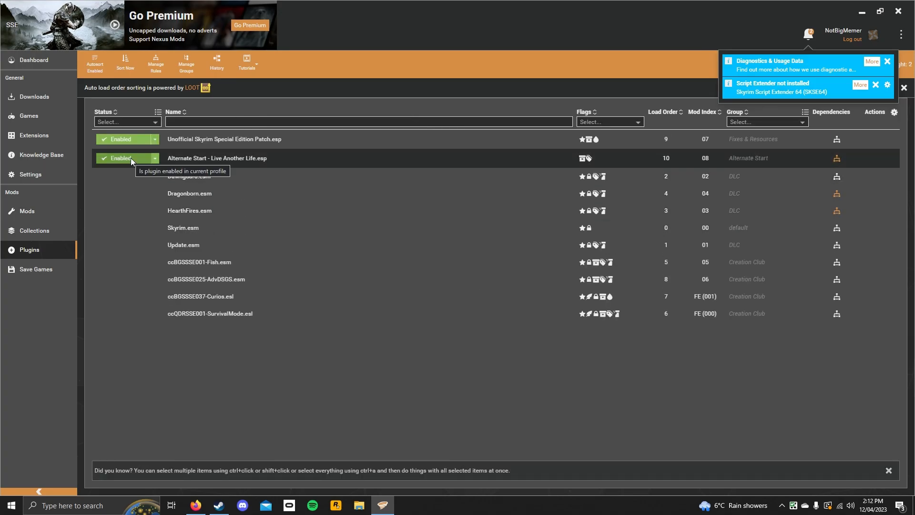
pyautogui.moveTo(265, 406)
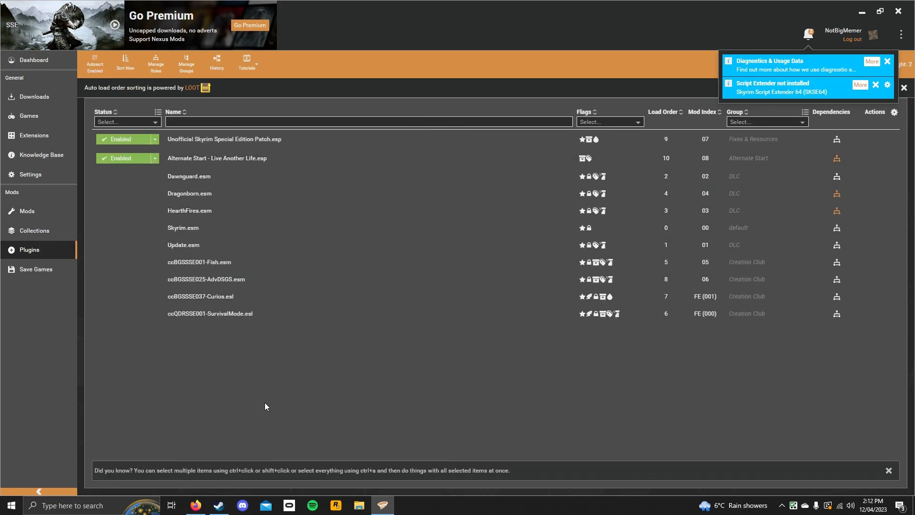
pyautogui.moveTo(245, 367)
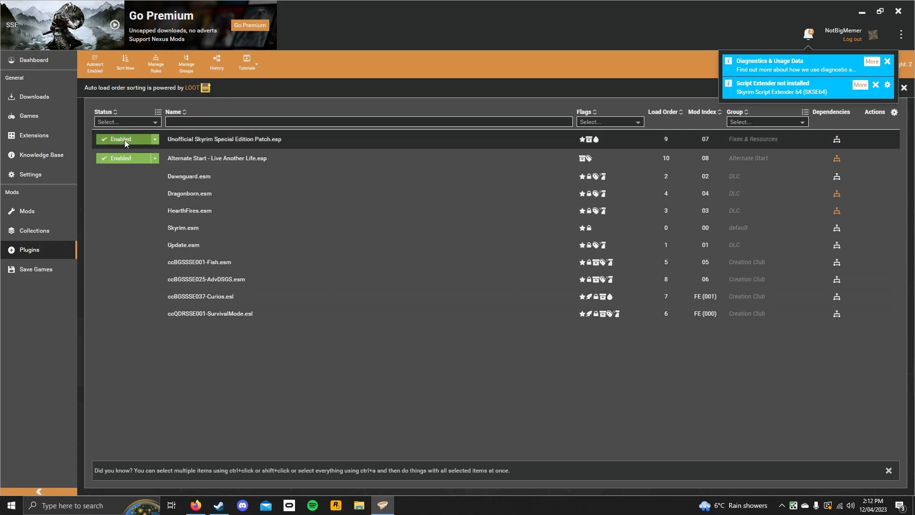
pyautogui.moveTo(184, 148)
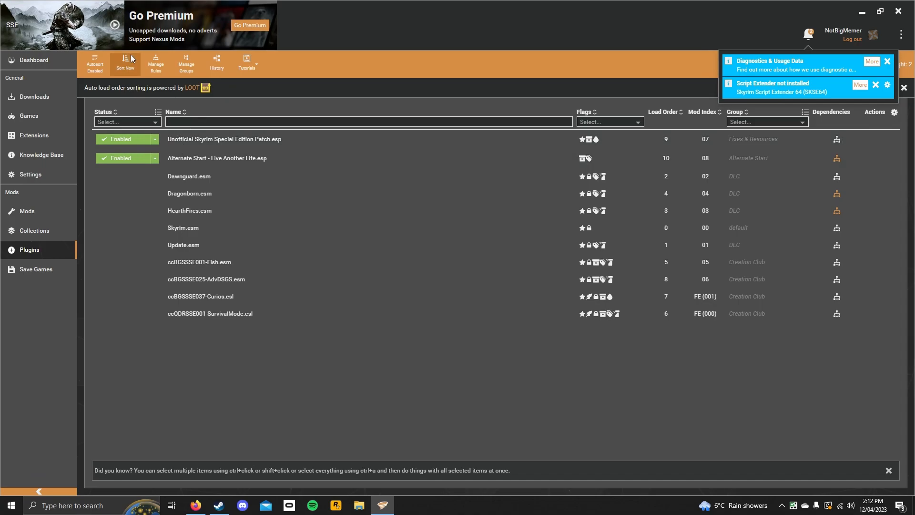
pyautogui.moveTo(116, 95)
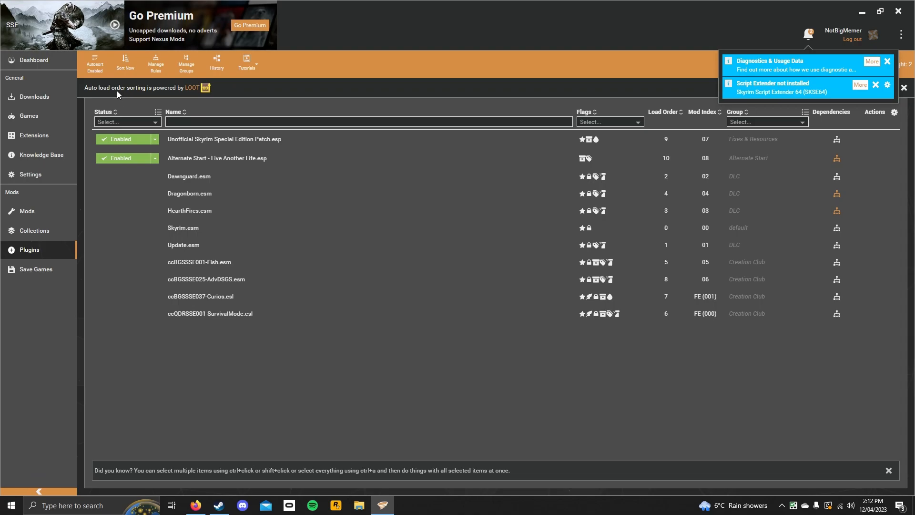
pyautogui.click(33, 96)
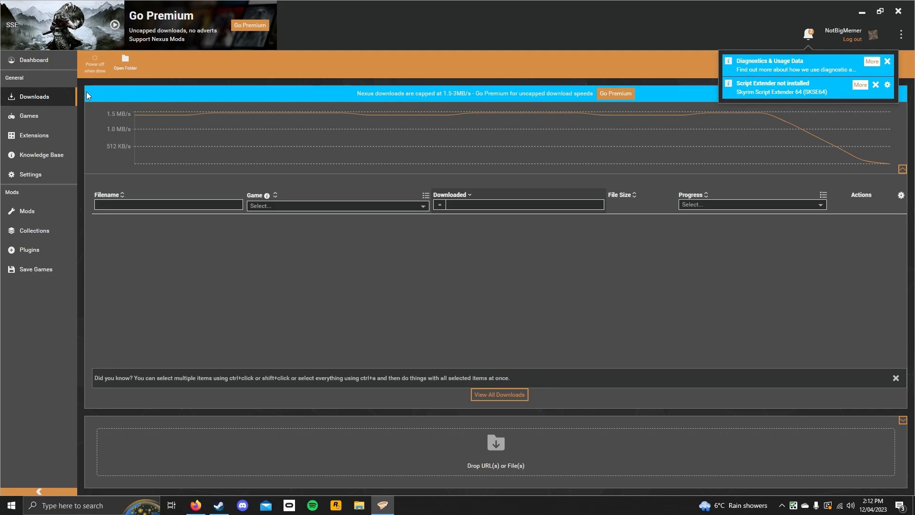
pyautogui.moveTo(96, 53)
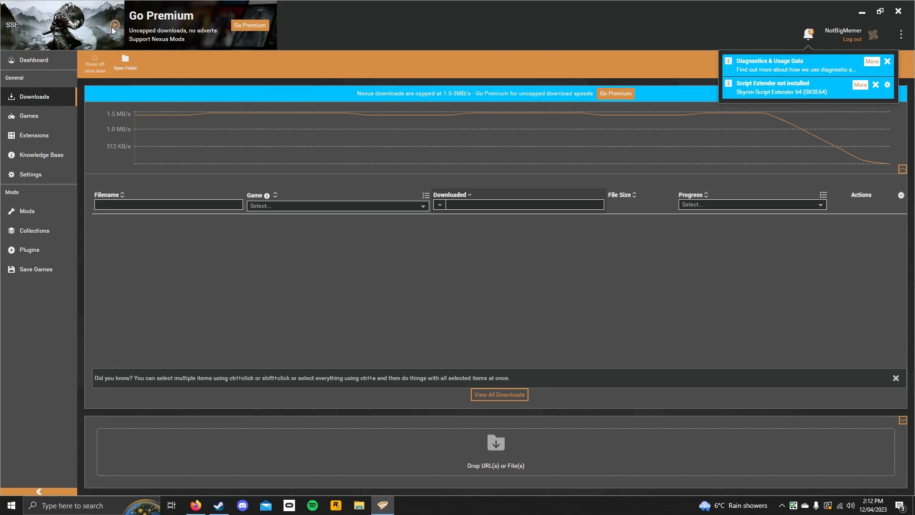
pyautogui.moveTo(125, 64)
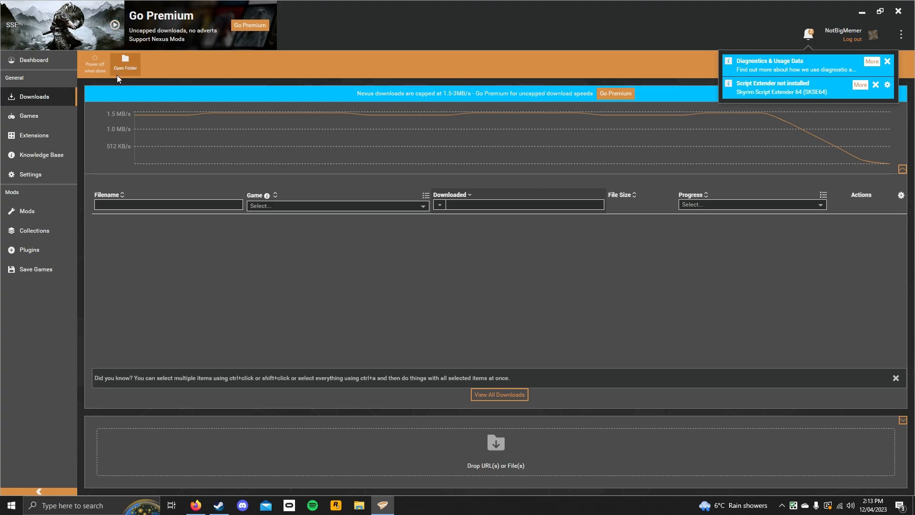
pyautogui.moveTo(124, 35)
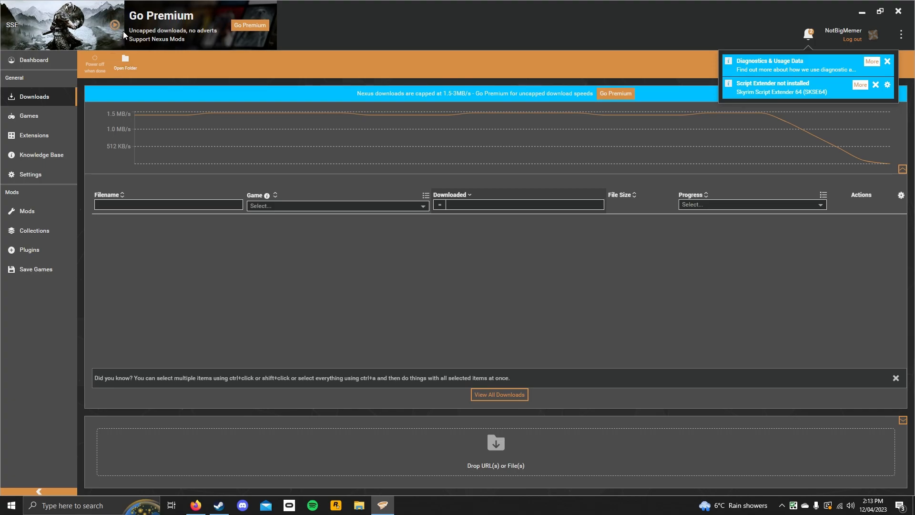
pyautogui.moveTo(115, 26)
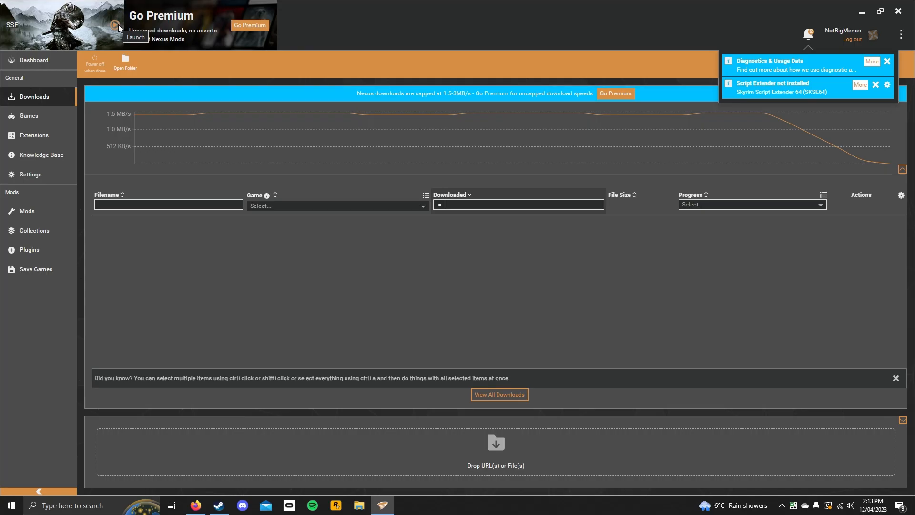
# - Launch Skyrim Special Edition from the Vortex game banner
pyautogui.click(134, 25)
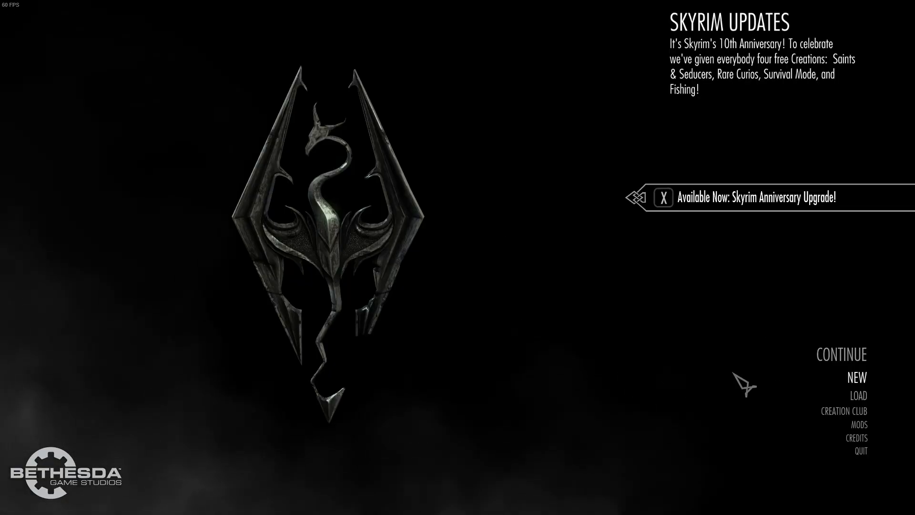
pyautogui.moveTo(702, 401)
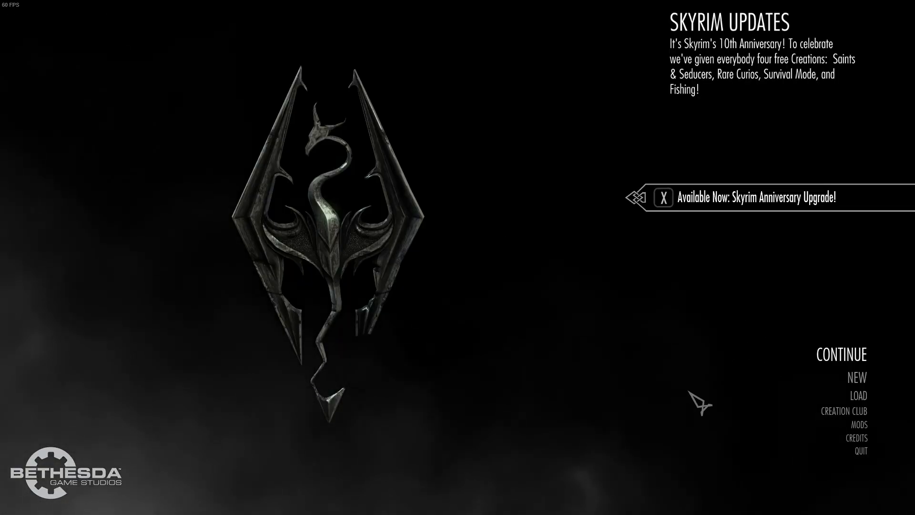
pyautogui.moveTo(630, 428)
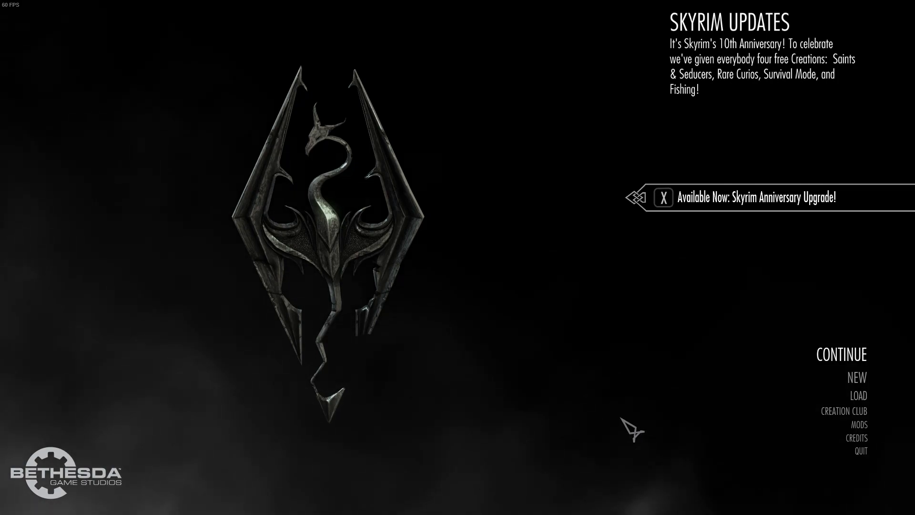
pyautogui.moveTo(538, 439)
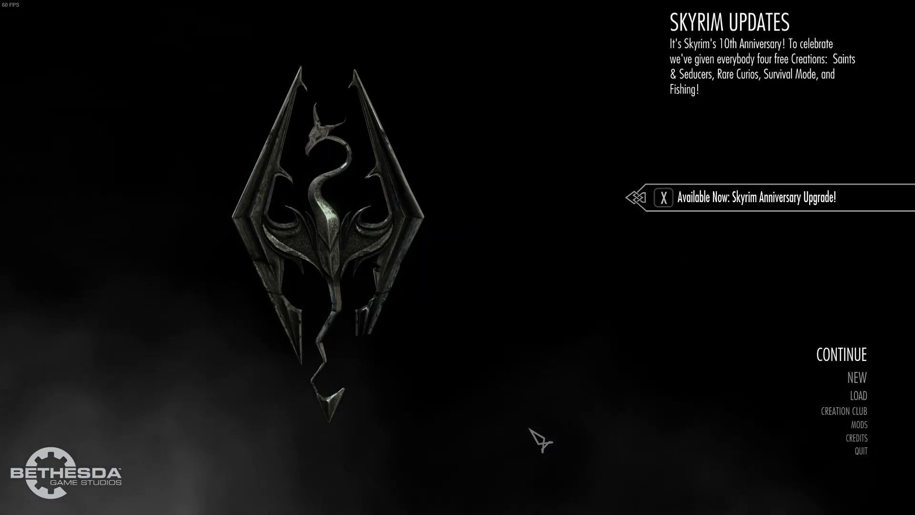
pyautogui.moveTo(450, 473)
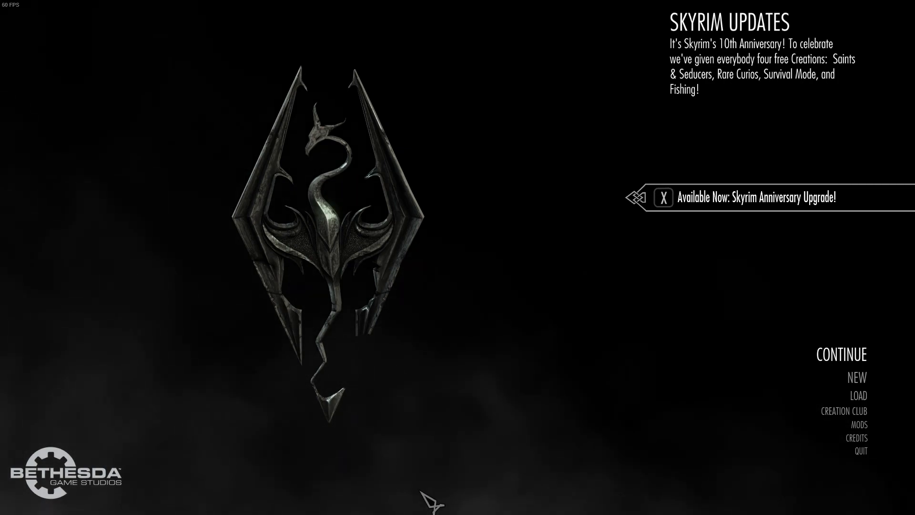
pyautogui.moveTo(675, 426)
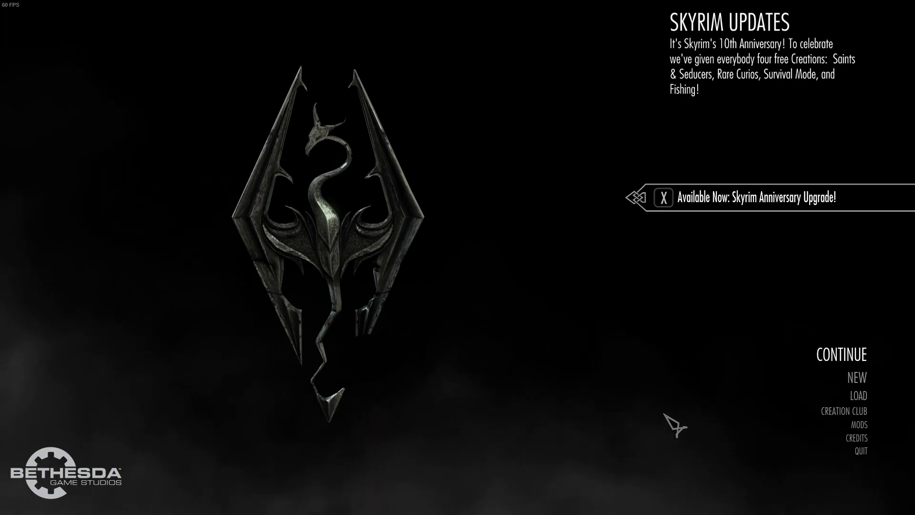
# - Choose NEW on the Skyrim main menu
pyautogui.click(856, 376)
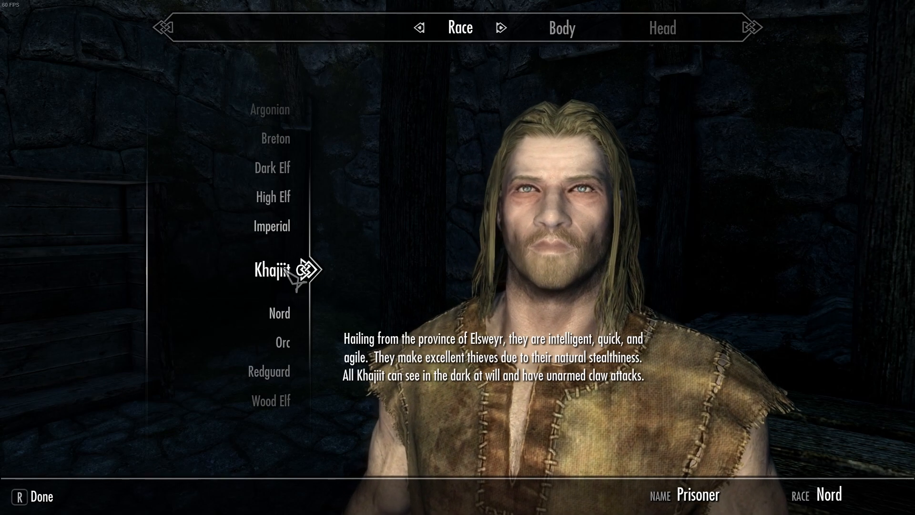
# - Keep Nord as the race, confirm creation, and name the character 'tutorial'
pyautogui.click(275, 312)
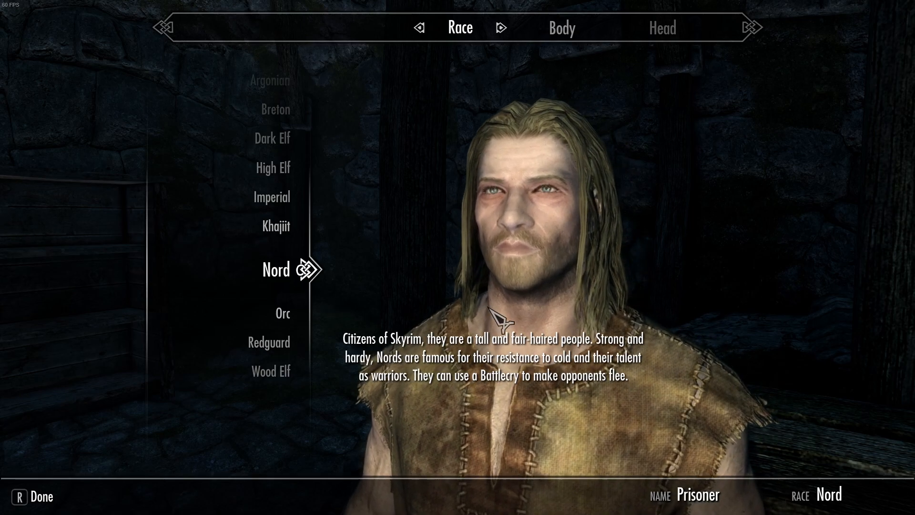
pyautogui.click(41, 496)
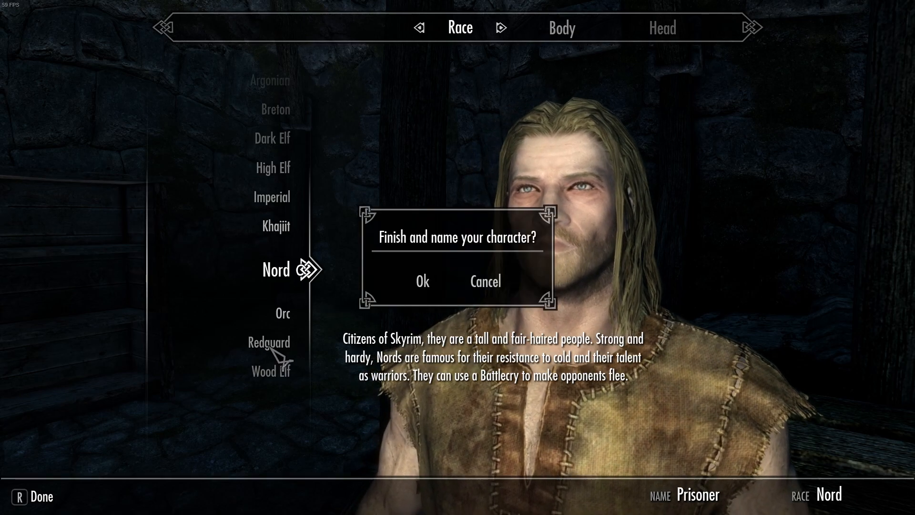
pyautogui.click(422, 281)
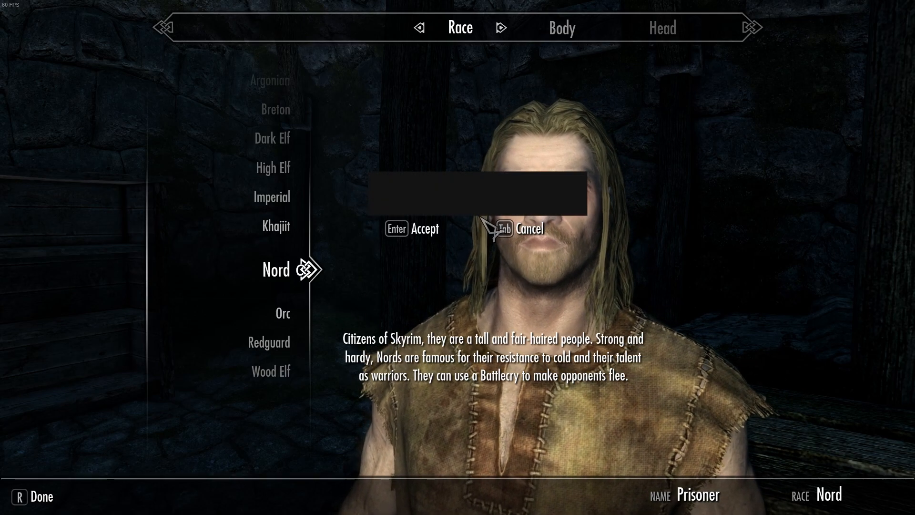
pyautogui.write('tutorial')
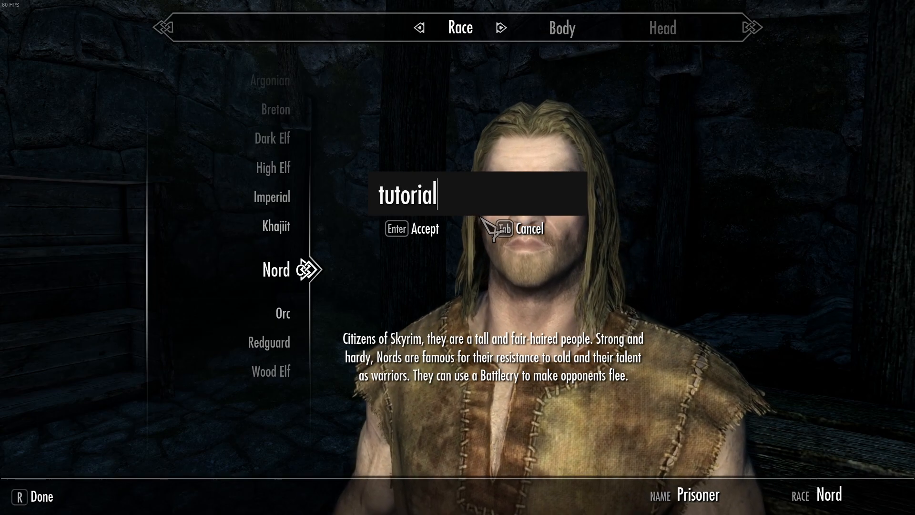